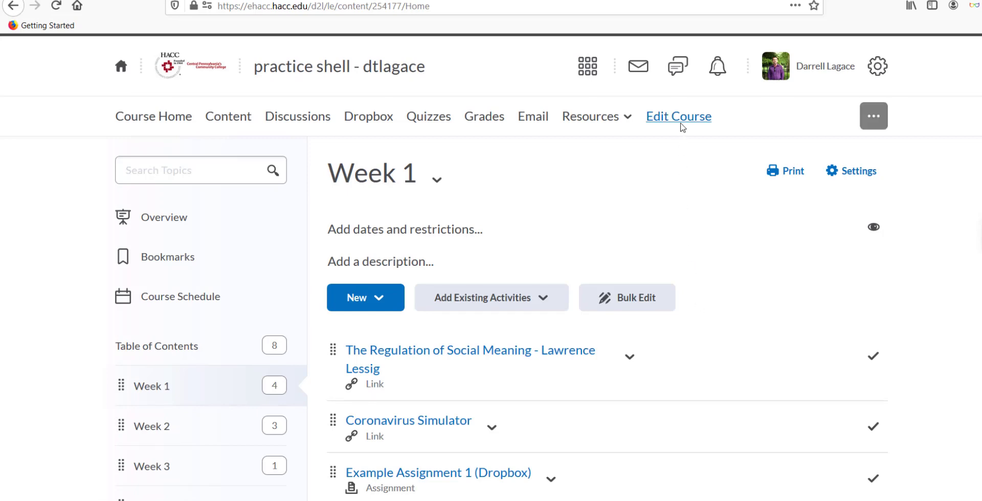
Open the Rubrics tool from the Assessment section of Edit Course
{"action": "left_click", "coordinate": [678, 116]}
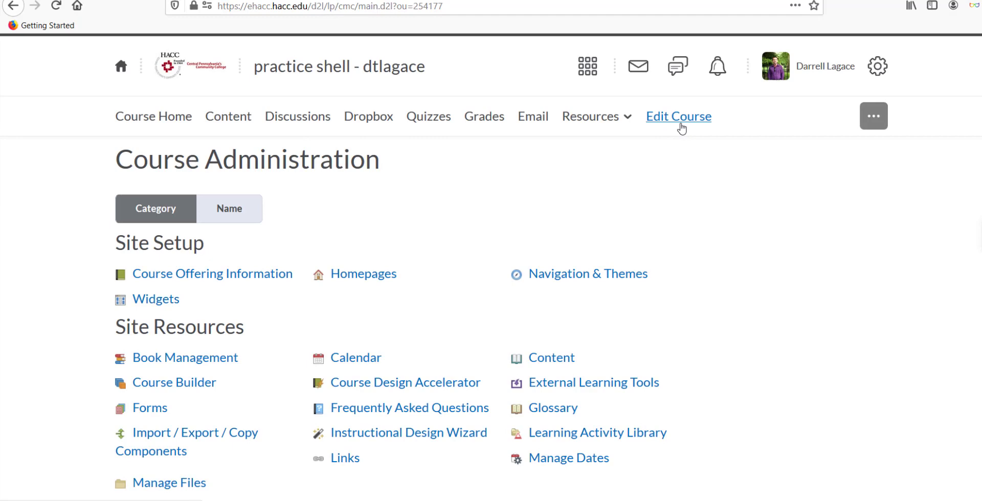
{"action": "scroll", "scroll_direction": "down", "scroll_amount": 3}
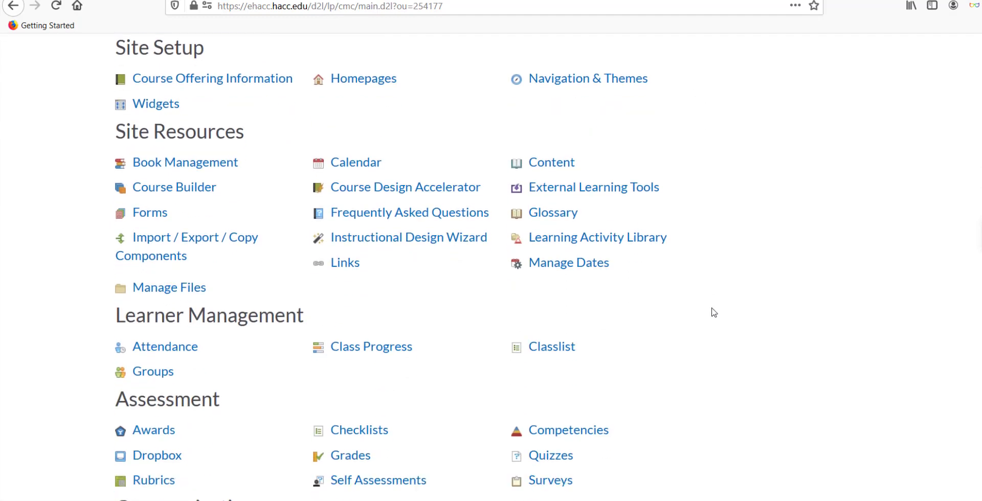
{"action": "scroll", "scroll_direction": "down", "scroll_amount": 3}
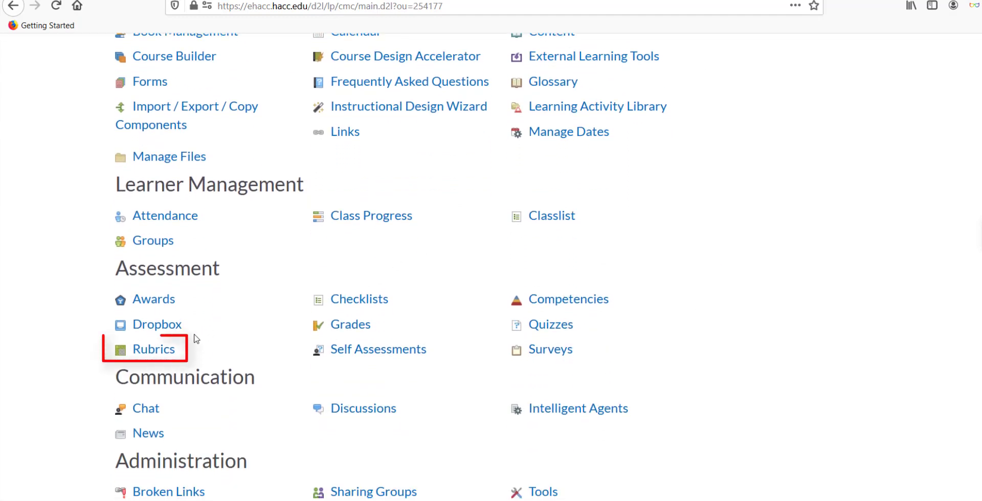
{"action": "left_click", "coordinate": [154, 349]}
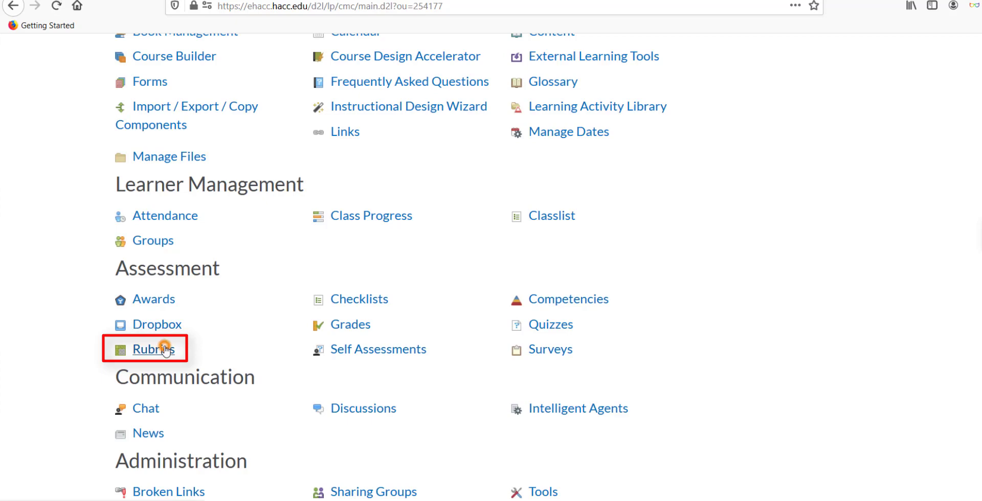
{"action": "left_click", "coordinate": [154, 349]}
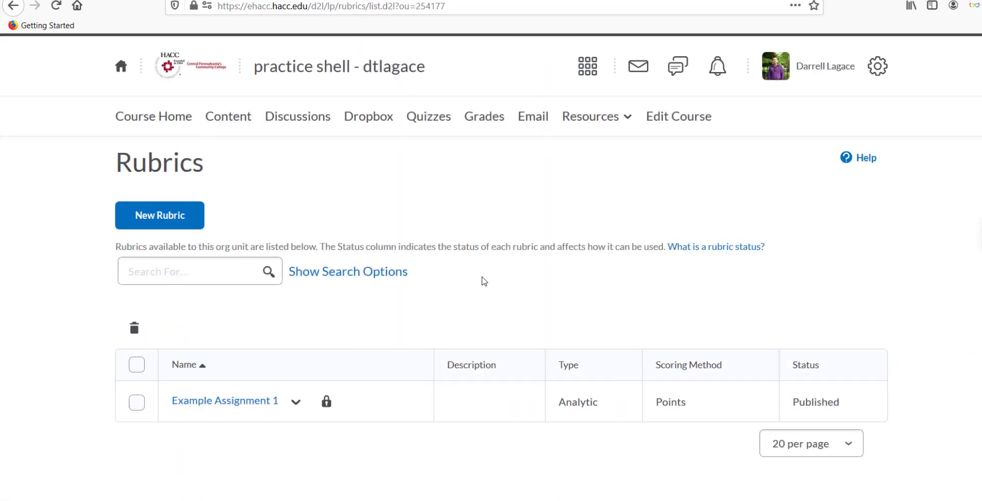
Create a new Untitled rubric with four levels and one criterion
{"action": "left_click", "coordinate": [160, 215]}
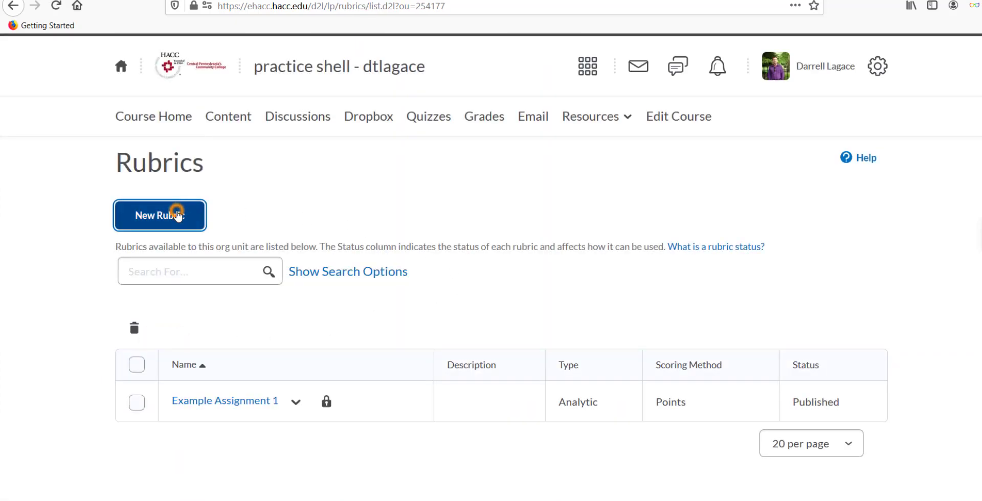
{"action": "left_click", "coordinate": [159, 215]}
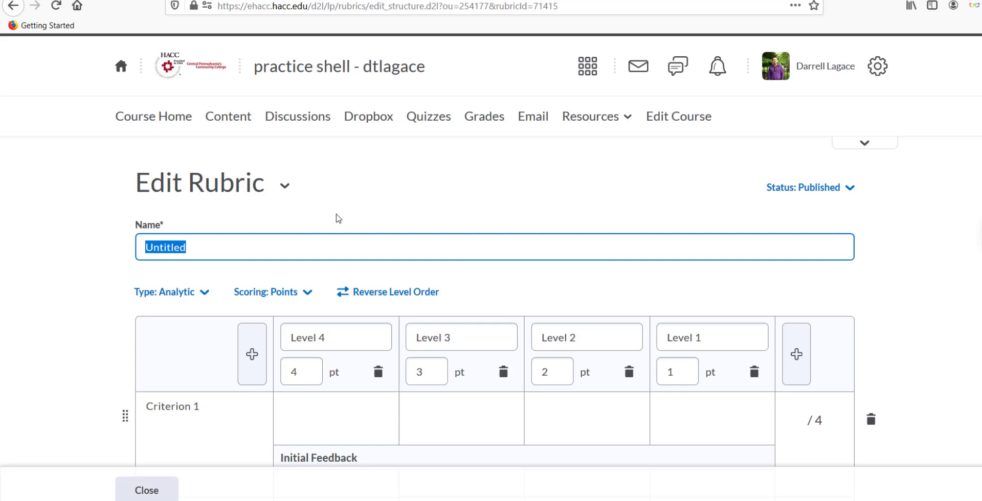
Name the rubric Example Assignment 1 and switch its type to Holistic
{"action": "type", "text": "Example Assignment 1"}
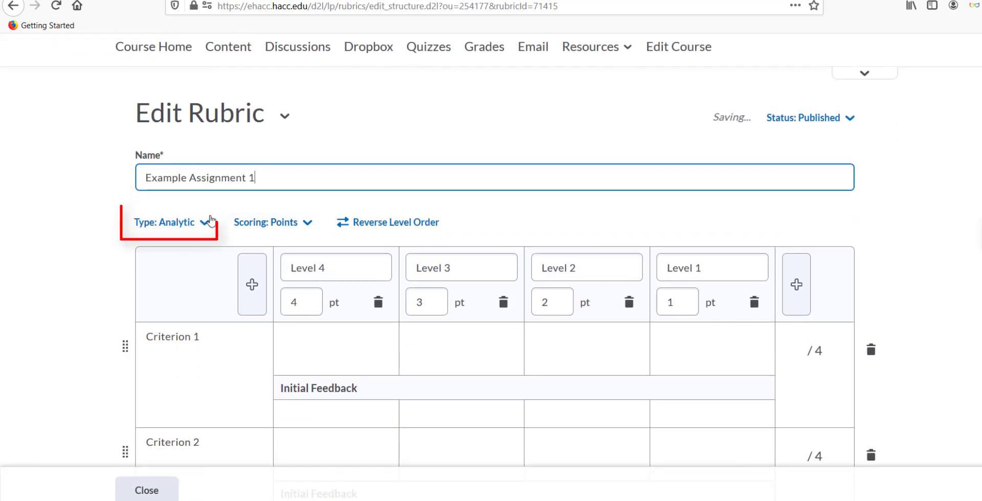
{"action": "left_click", "coordinate": [170, 222]}
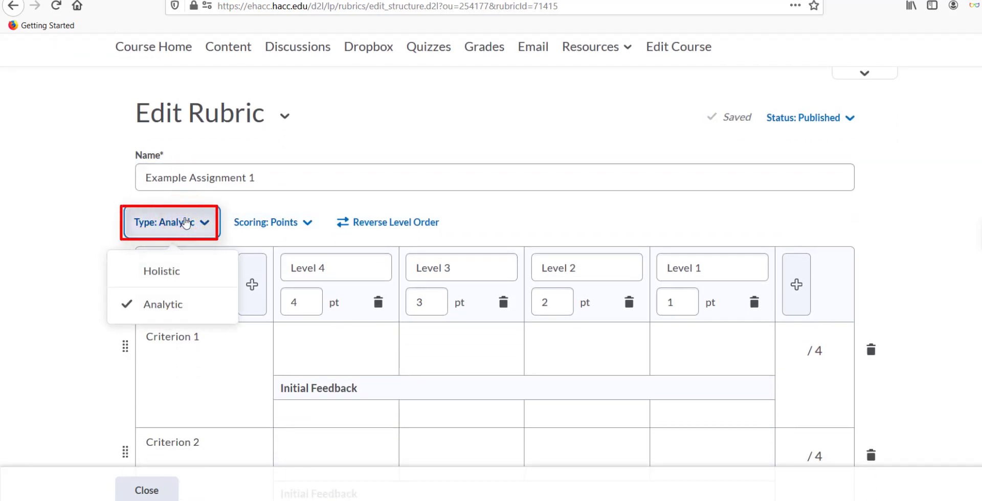
{"action": "left_click", "coordinate": [161, 271]}
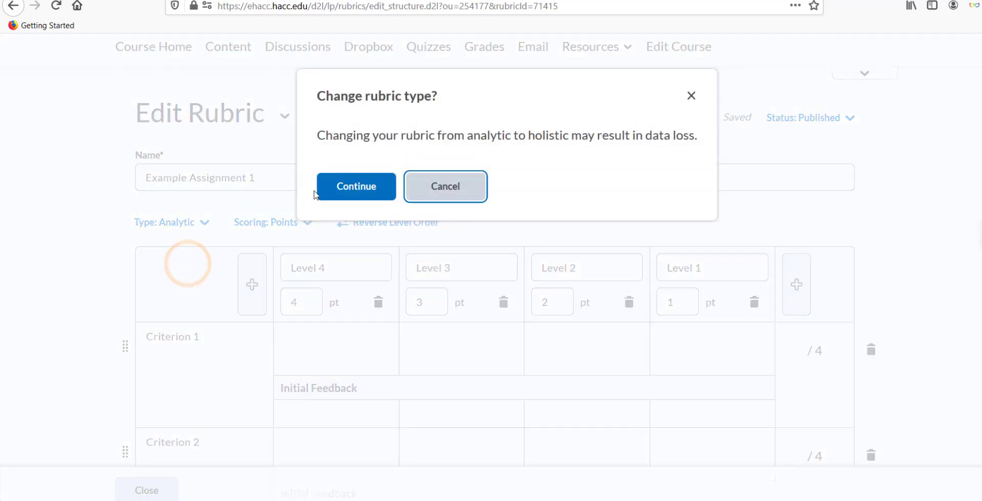
{"action": "left_click", "coordinate": [356, 186]}
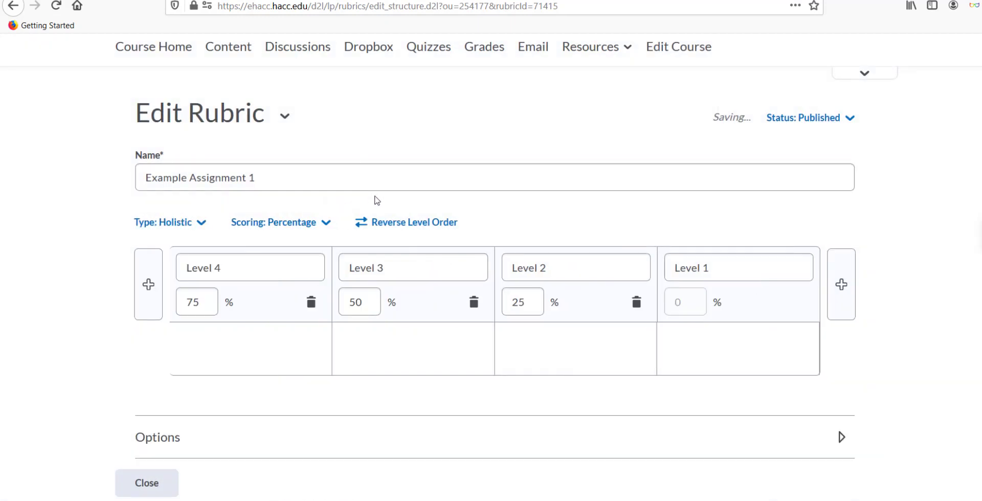
{"action": "left_click", "coordinate": [738, 349]}
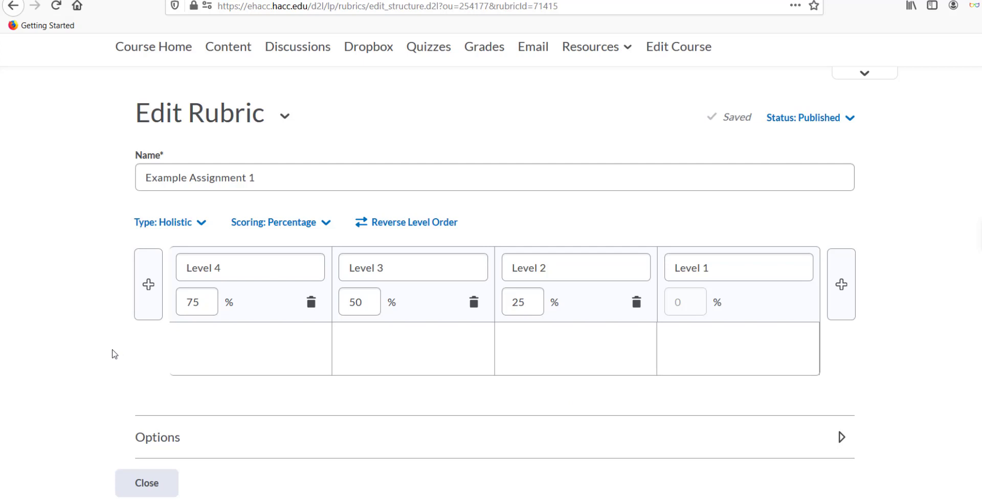
Switch the rubric type back to Analytic
{"action": "left_click", "coordinate": [170, 222]}
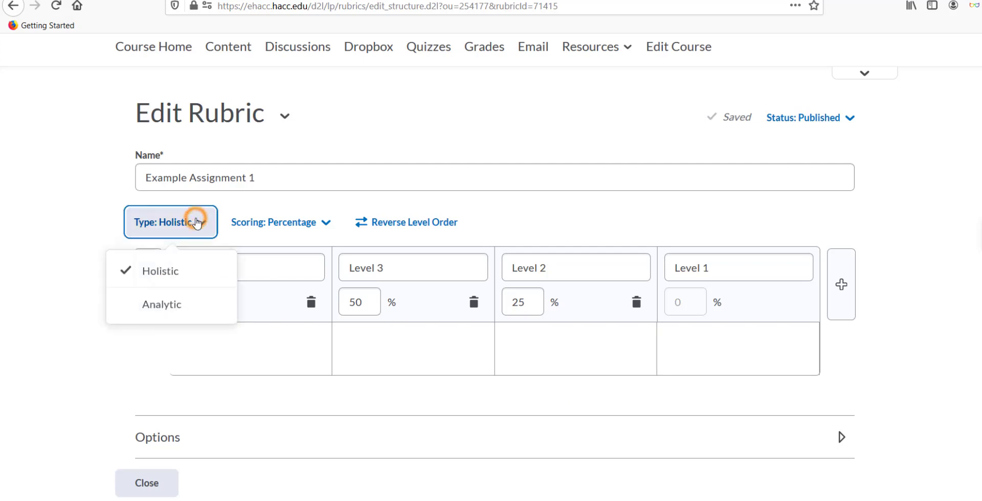
{"action": "left_click", "coordinate": [161, 305]}
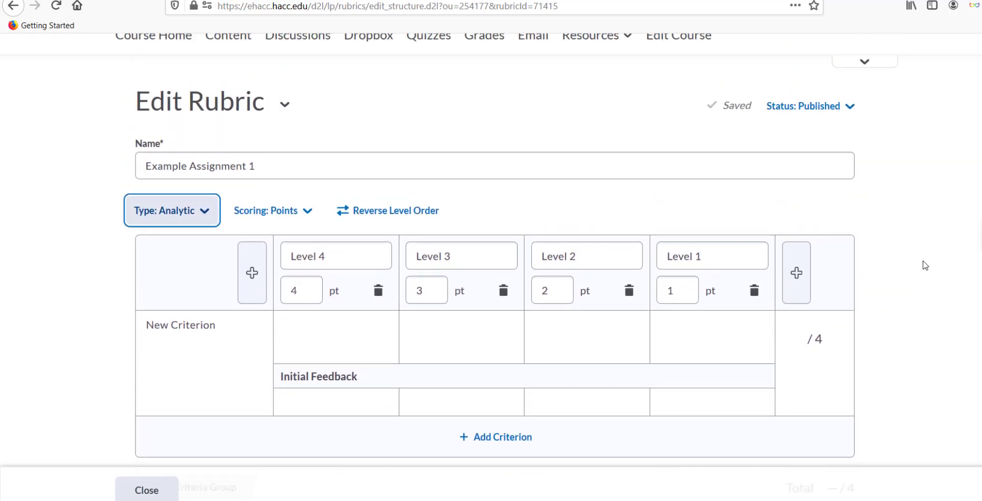
{"action": "scroll", "scroll_direction": "down", "scroll_amount": 3}
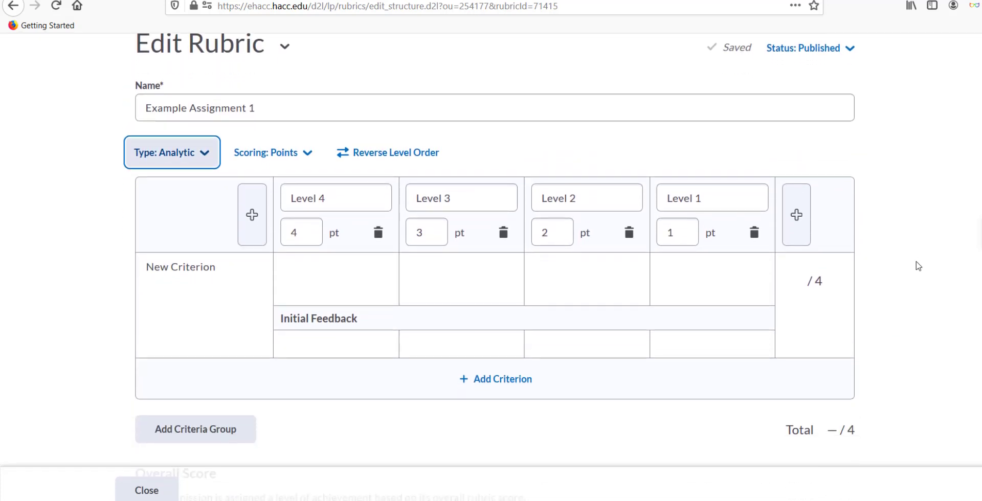
{"action": "mouse_move", "coordinate": [910, 278]}
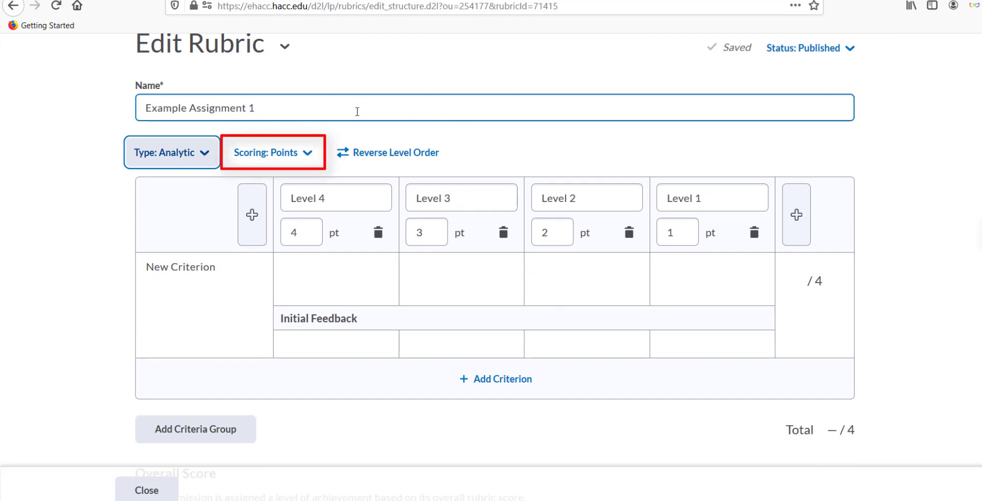
Switch rubric scoring to Custom Points, each criterion worth 4 points
{"action": "left_click", "coordinate": [272, 153]}
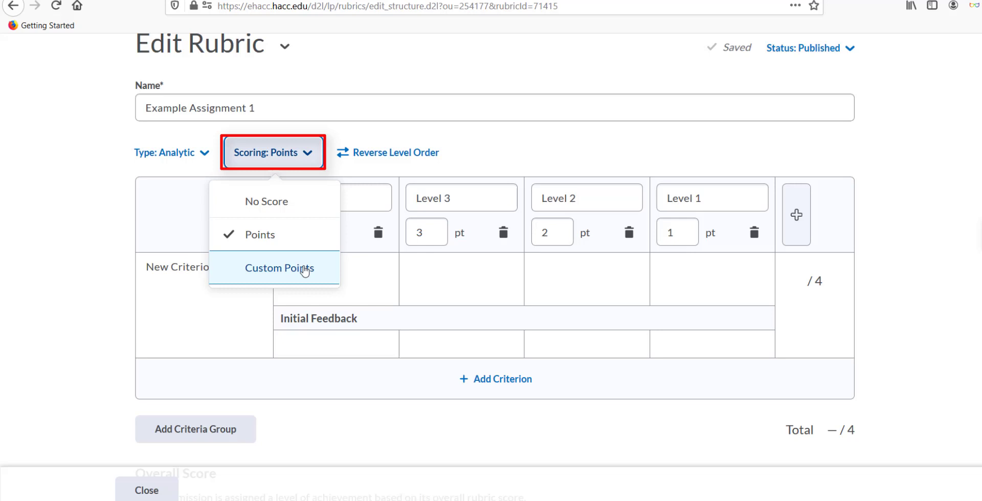
{"action": "mouse_move", "coordinate": [465, 175]}
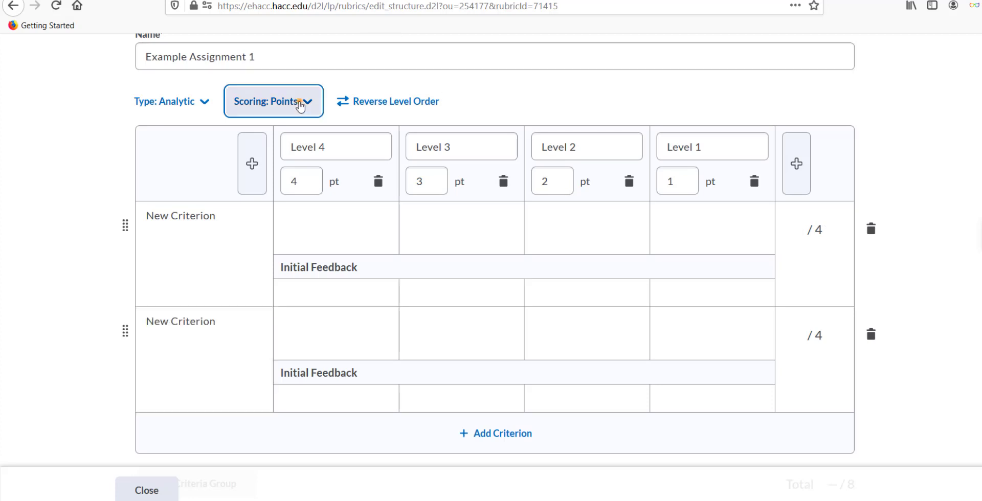
{"action": "left_click", "coordinate": [273, 101]}
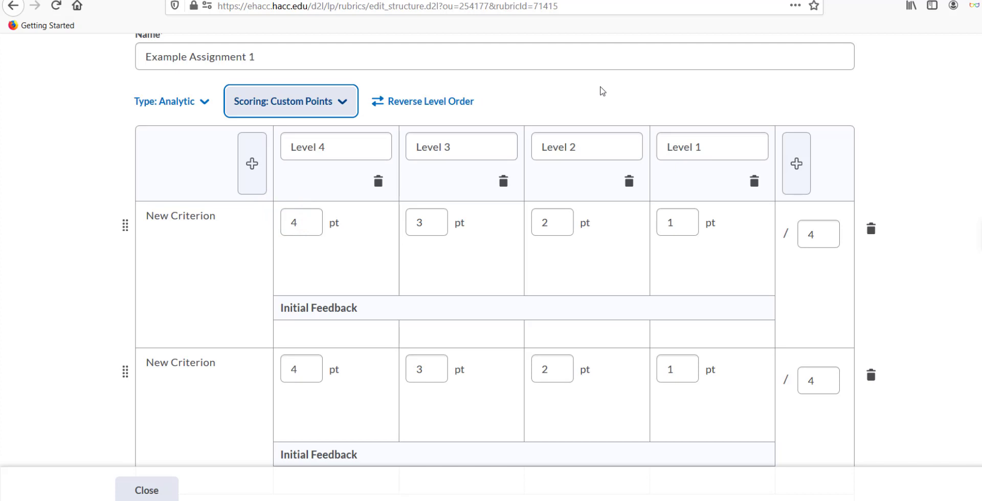
{"action": "left_click", "coordinate": [818, 234]}
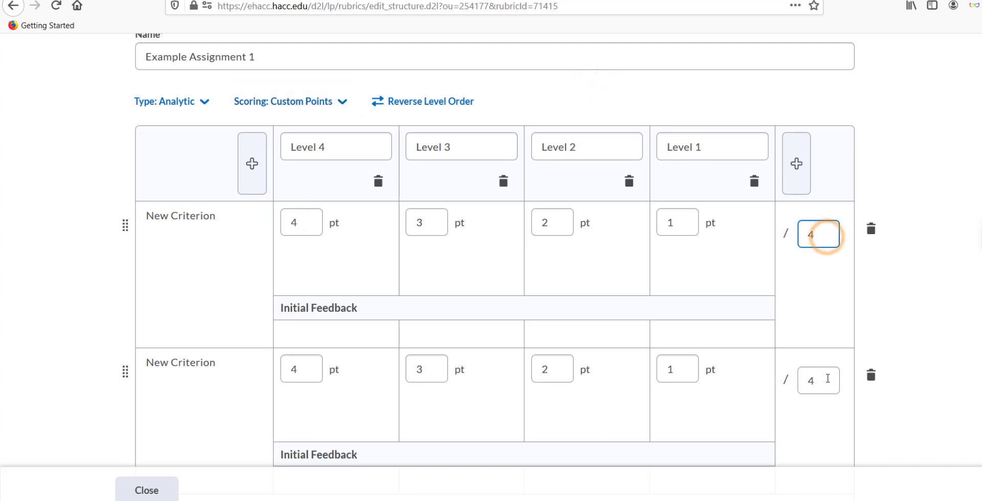
Rename the two criteria to Spelling and Grammar and Layout
{"action": "double_click", "coordinate": [193, 216]}
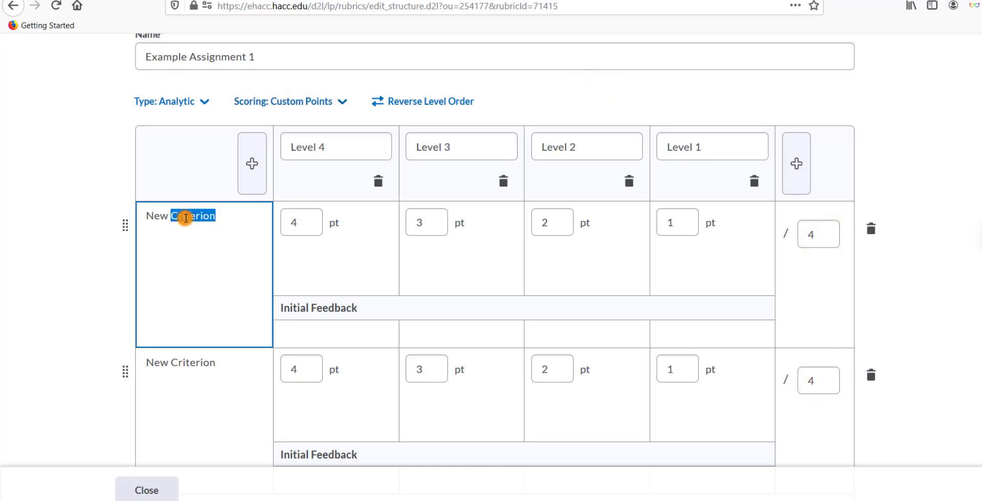
{"action": "type", "text": "Spelling and Grammar"}
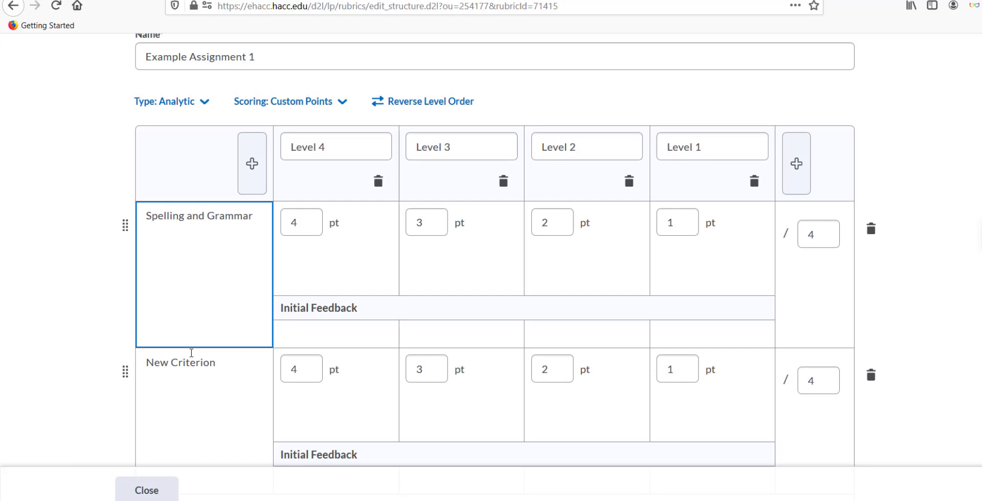
{"action": "type", "text": "Layout"}
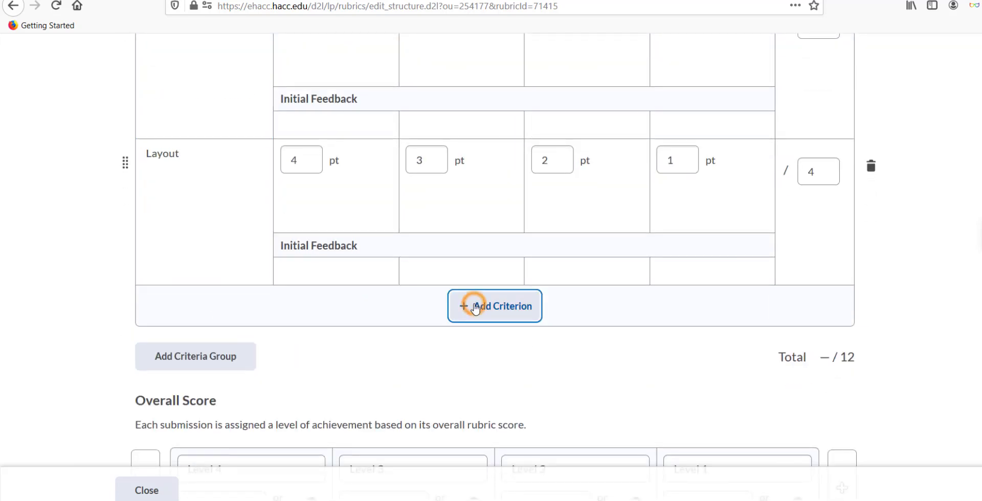
Add a third criterion row, then delete it
{"action": "left_click", "coordinate": [494, 307]}
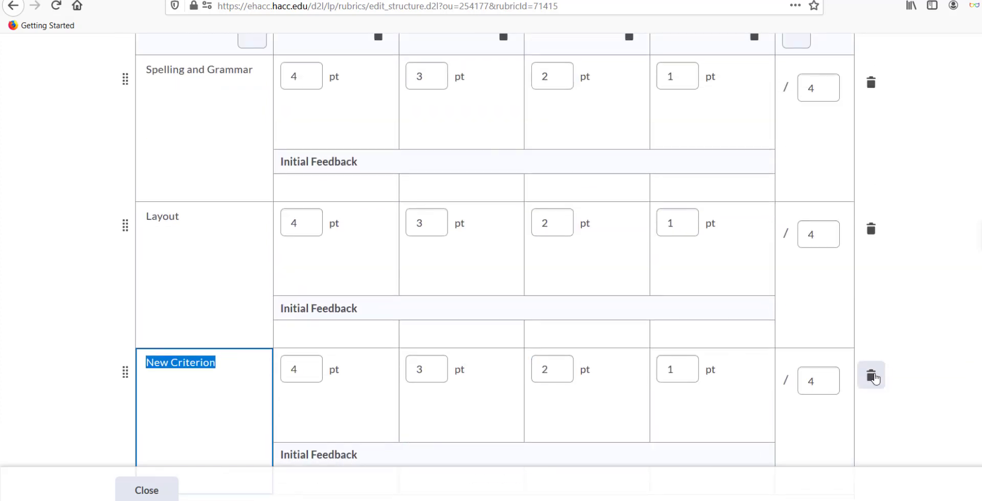
{"action": "left_click", "coordinate": [871, 376]}
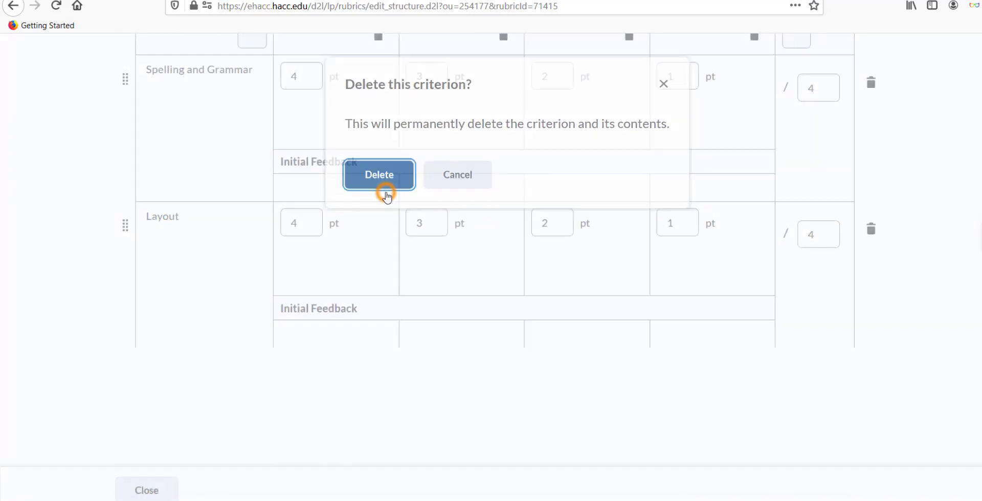
{"action": "left_click", "coordinate": [379, 175]}
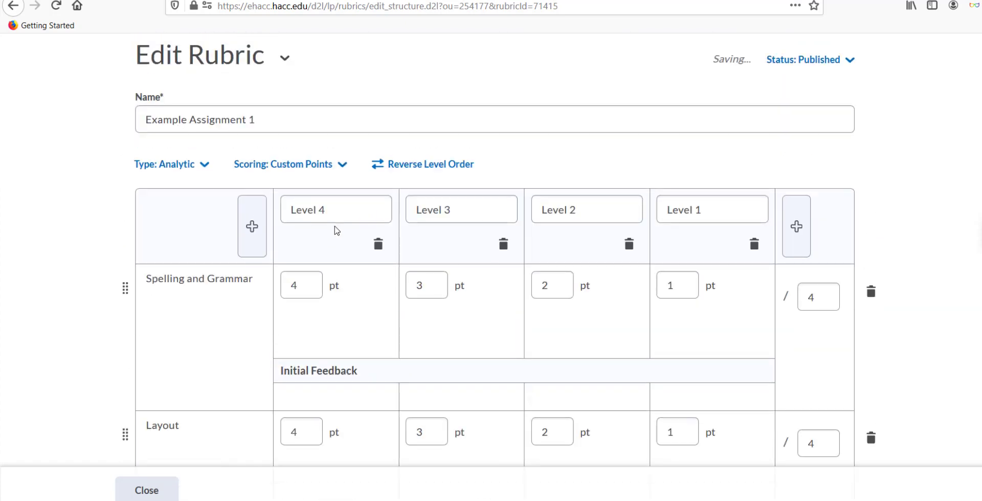
Rename the levels to Excellent, Good, Competent and Marginally Acceptable
{"action": "type", "text": "E"}
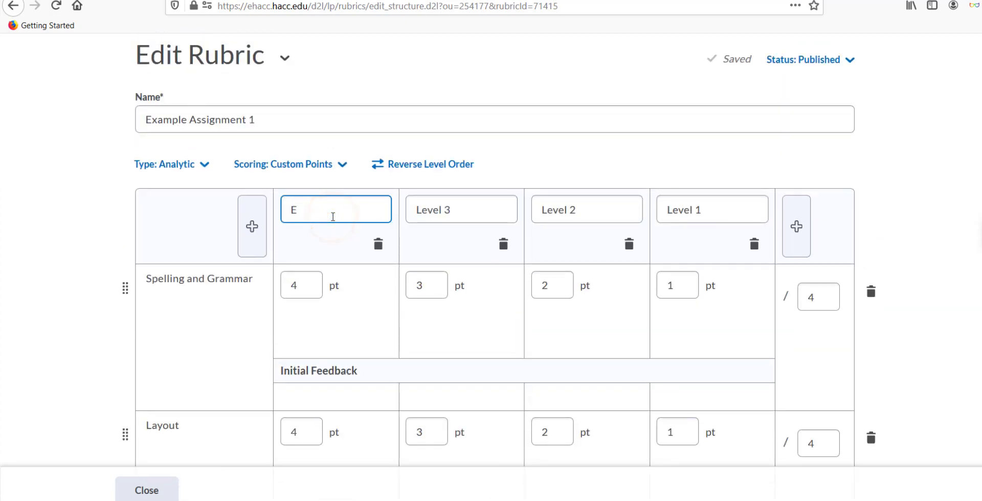
{"action": "type", "text": "xcellent"}
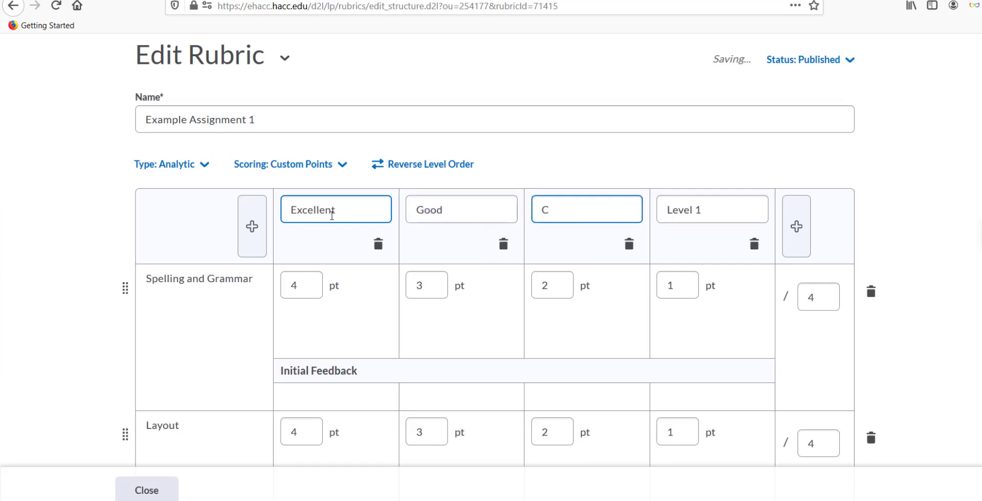
{"action": "type", "text": "ompetent"}
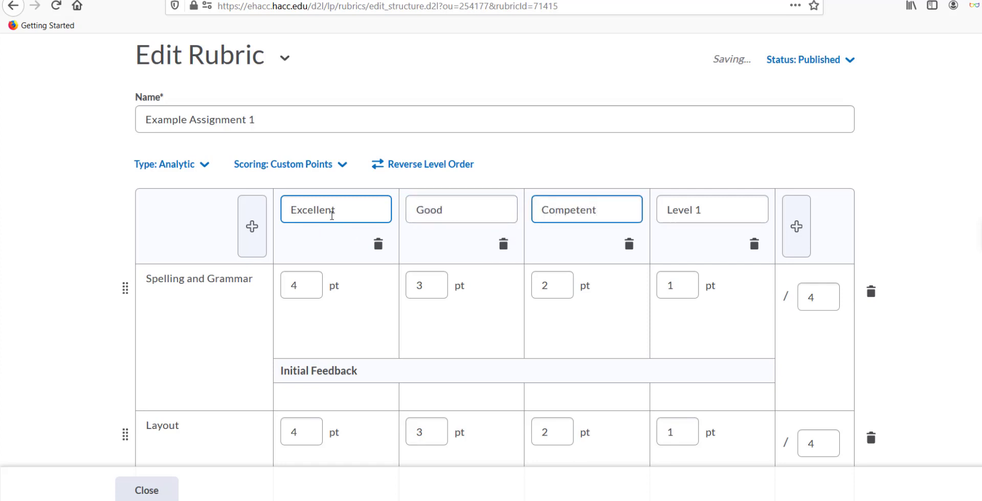
{"action": "type", "text": "Ma"}
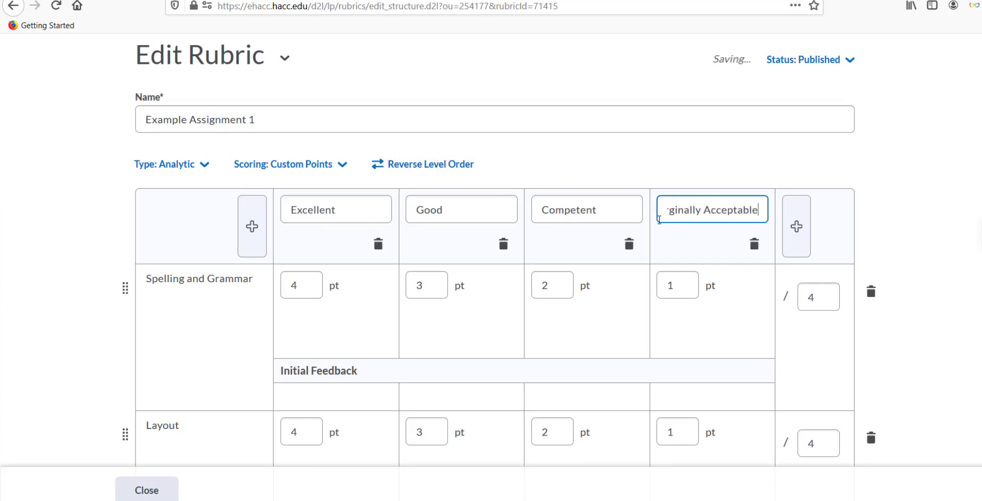
Add a fifth level named Unacceptable, then delete it
{"action": "left_click", "coordinate": [796, 227]}
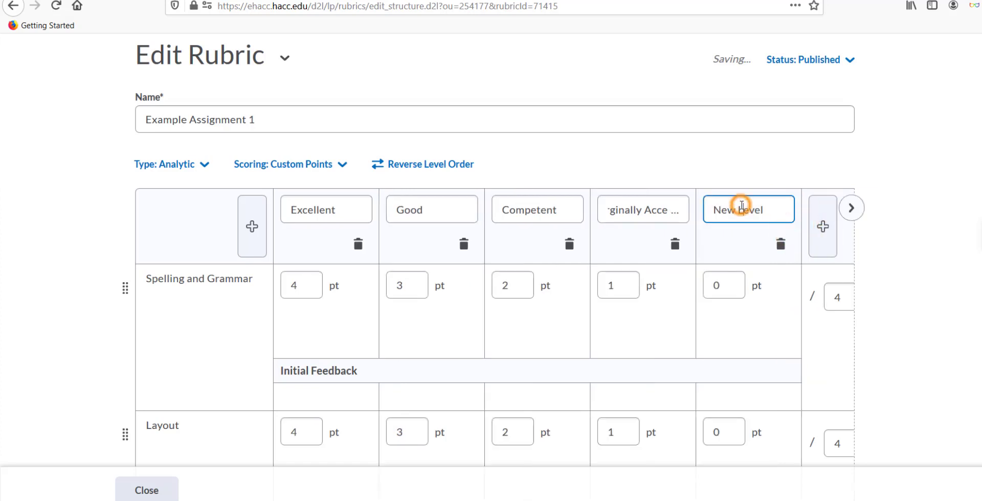
{"action": "type", "text": "Unacceptable"}
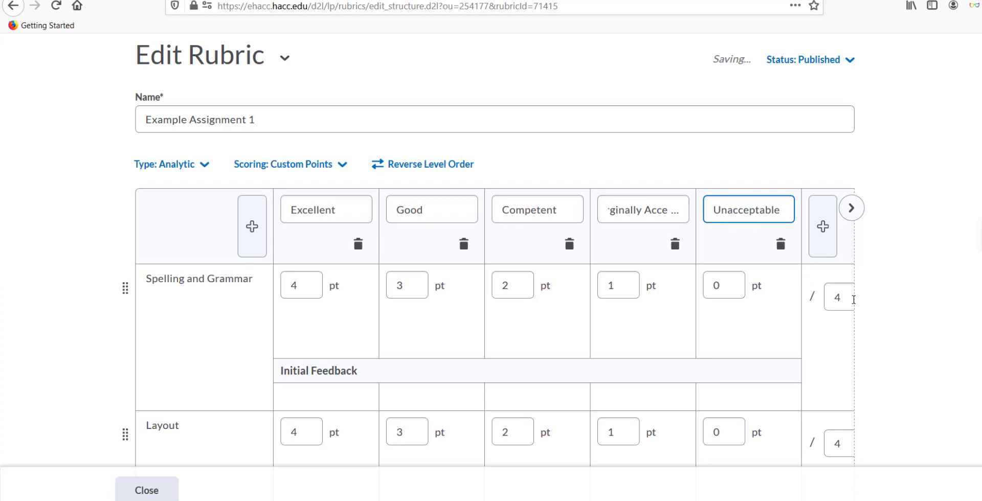
{"action": "left_click", "coordinate": [781, 244]}
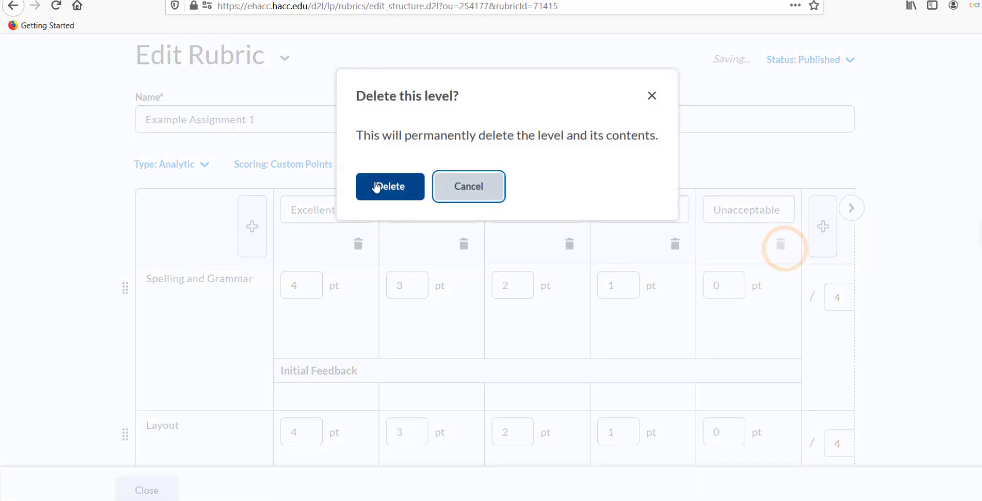
{"action": "left_click", "coordinate": [389, 186]}
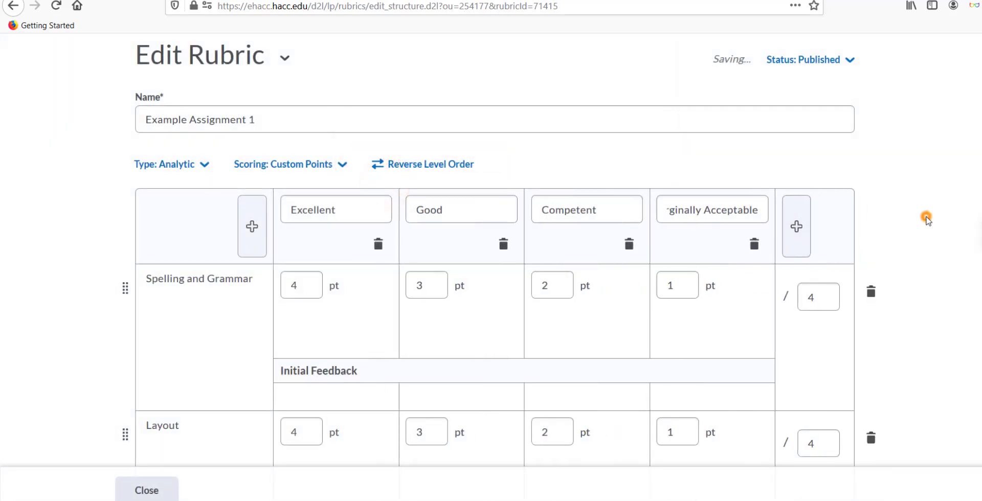
{"action": "scroll", "scroll_direction": "down", "scroll_amount": 3}
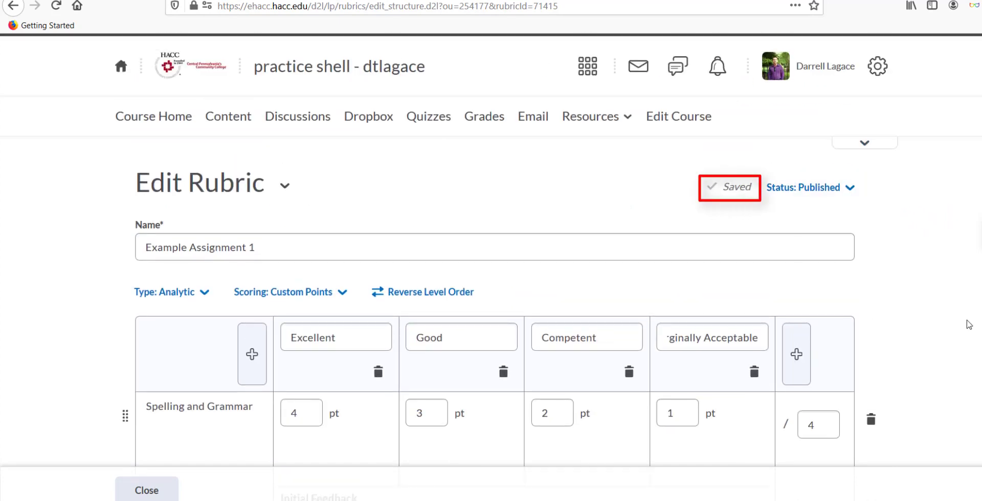
Review the new Example Assignment 1 rubric's Analytic type, default Level 4–1 levels and criteria
{"action": "scroll", "scroll_direction": "down", "scroll_amount": 3}
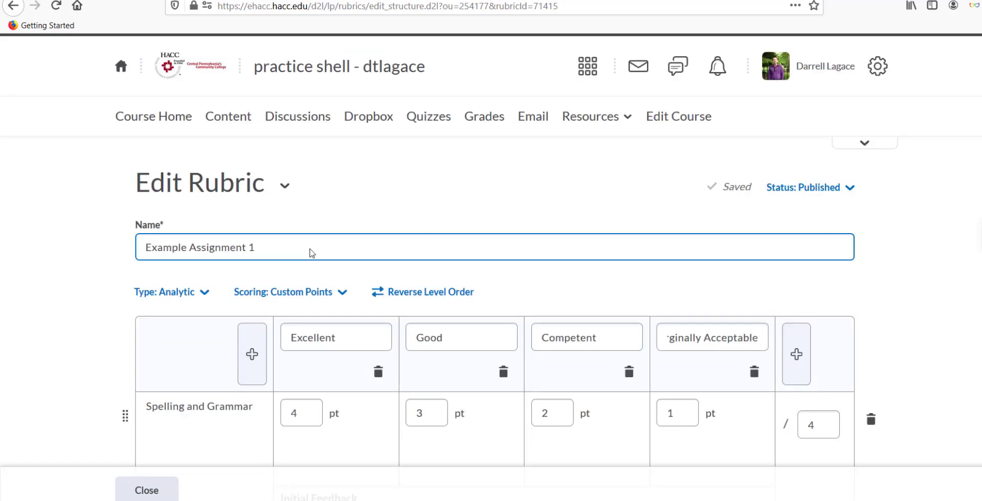
{"action": "left_click", "coordinate": [171, 292]}
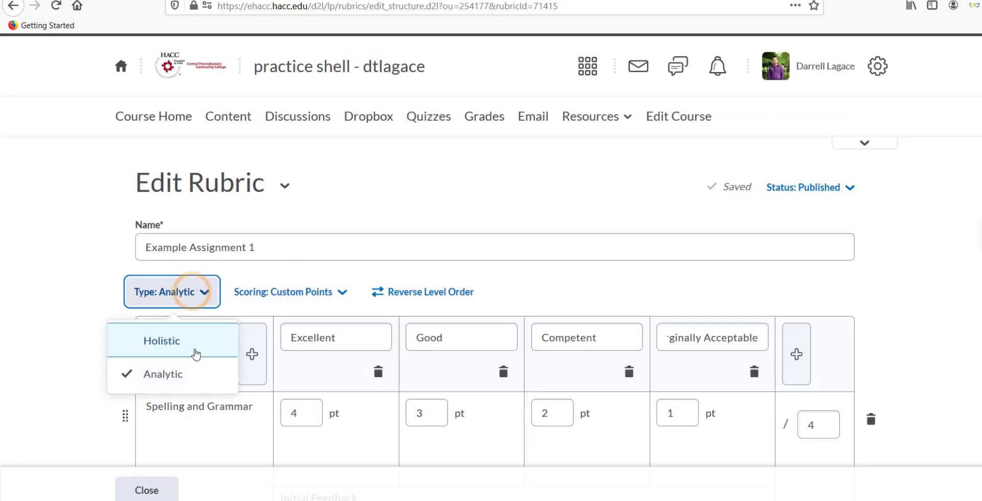
{"action": "left_click", "coordinate": [161, 340]}
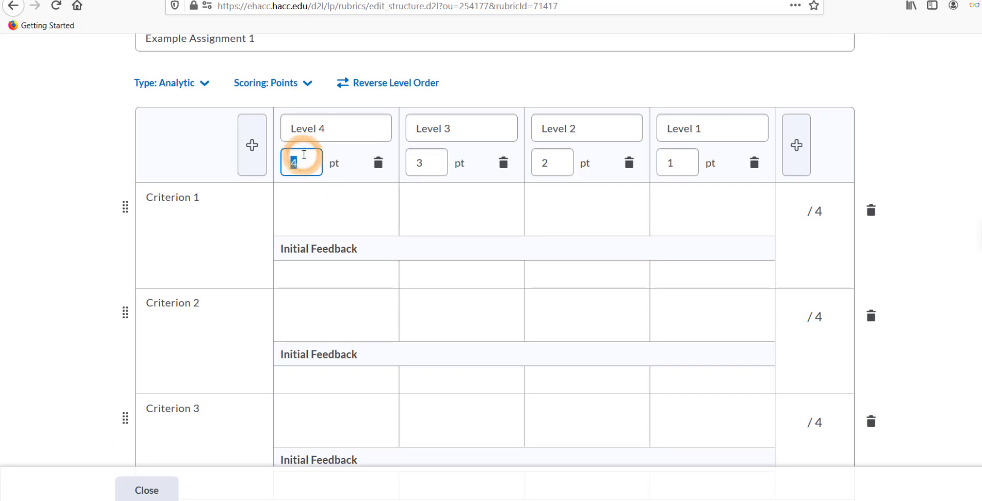
{"action": "left_click", "coordinate": [427, 163]}
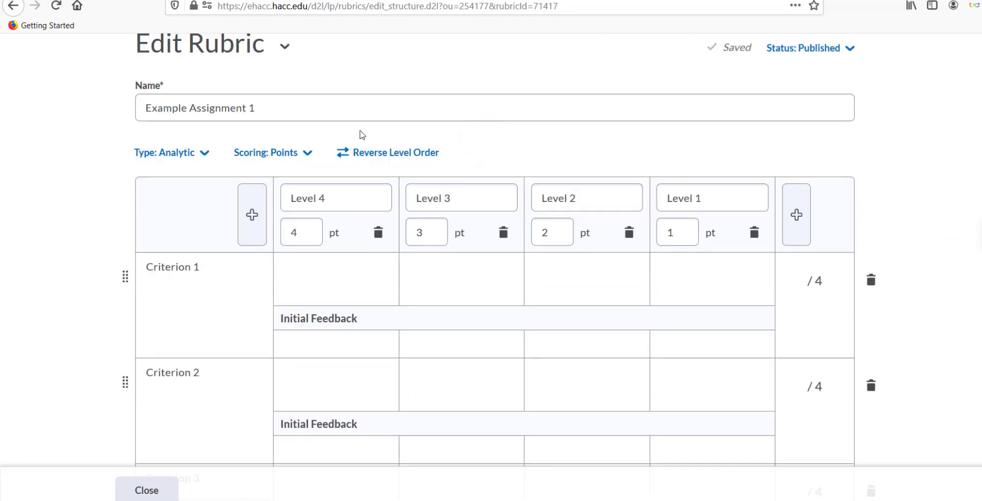
Switch scoring to Custom Points and give Criterion 1 levels 10, 8, 6, 1
{"action": "left_click", "coordinate": [273, 152]}
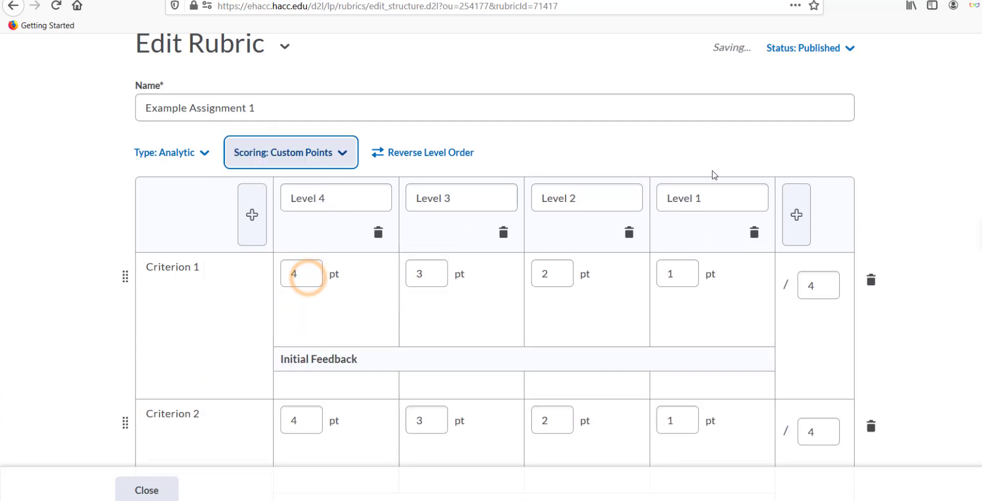
{"action": "left_click", "coordinate": [301, 273]}
{"action": "type", "text": "10"}
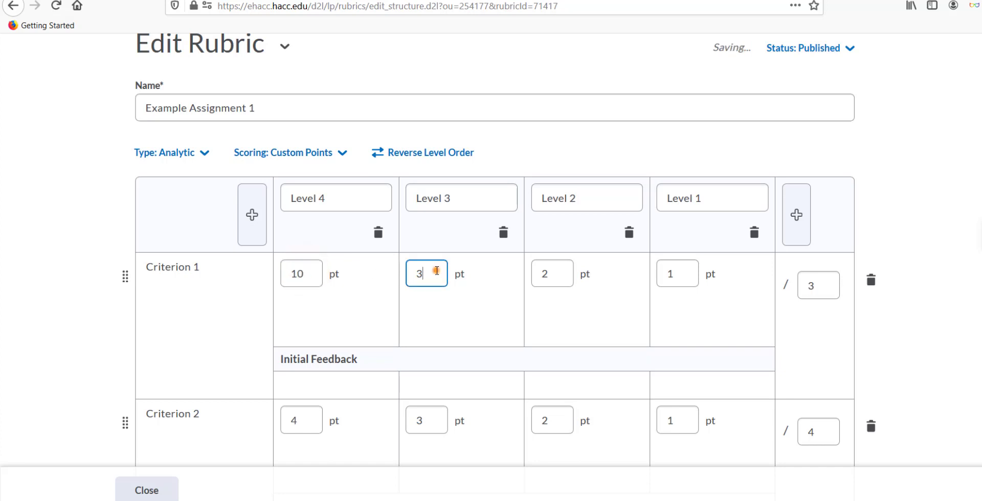
{"action": "left_click", "coordinate": [552, 273]}
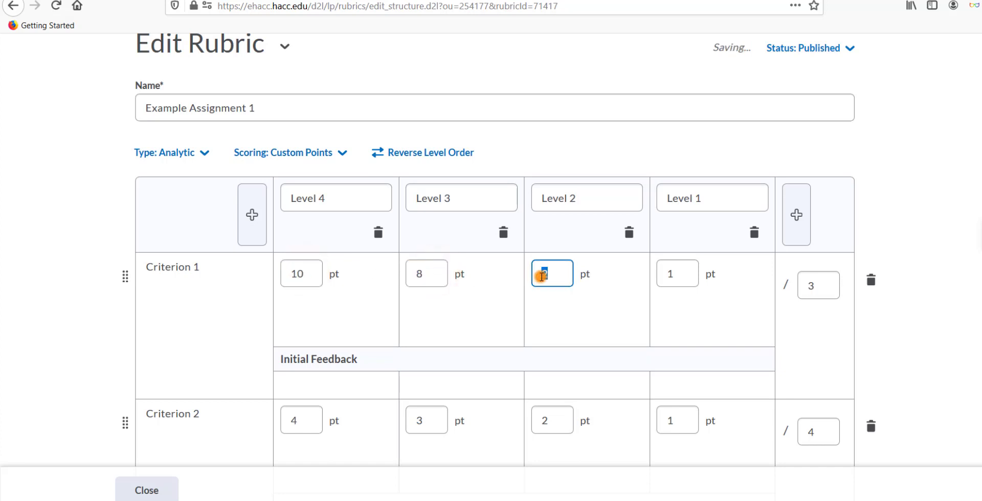
{"action": "left_click", "coordinate": [677, 274]}
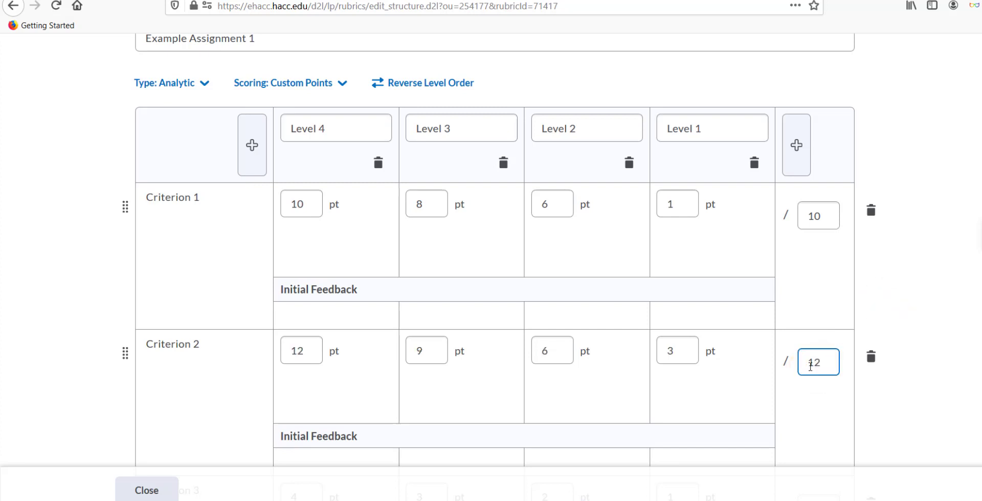
{"action": "type", "text": "4"}
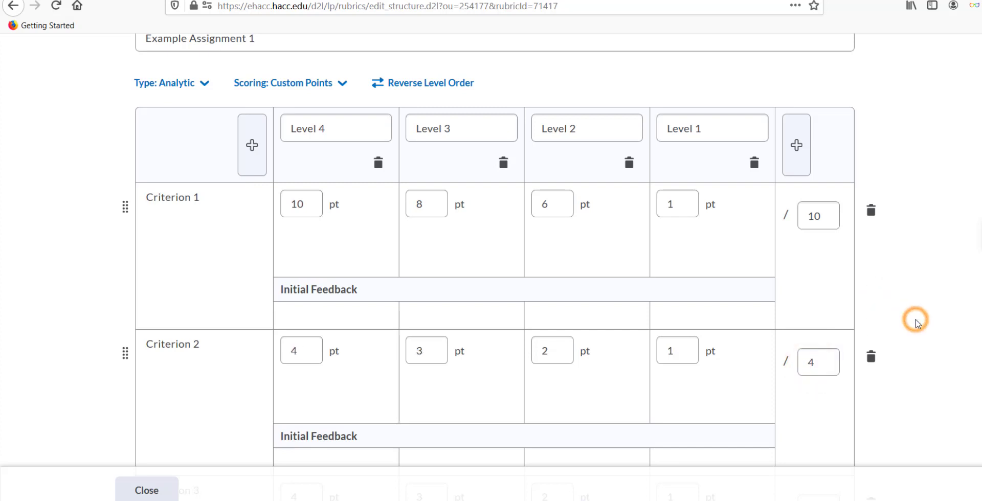
Set Criterion 2's total to 11 points, scaling levels to 11, 8.25, 5.5, 2.75
{"action": "left_click", "coordinate": [818, 362]}
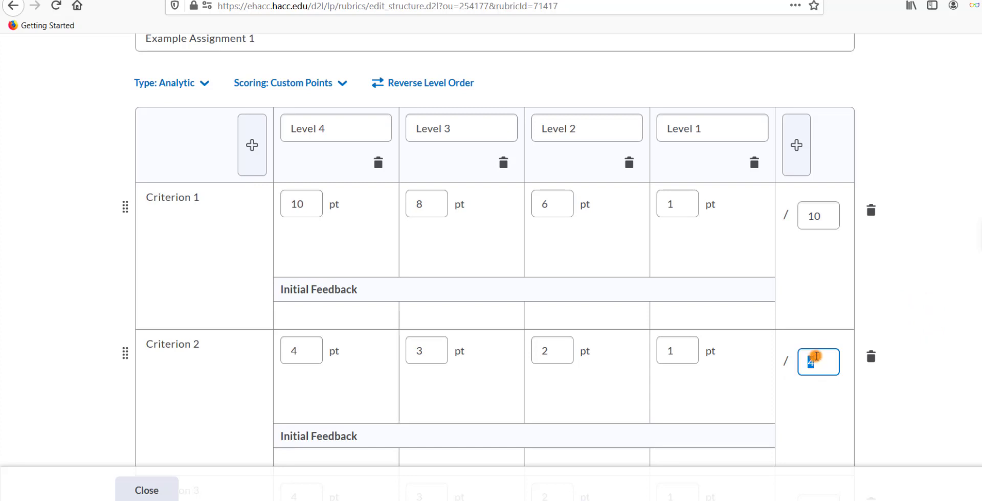
{"action": "type", "text": "8"}
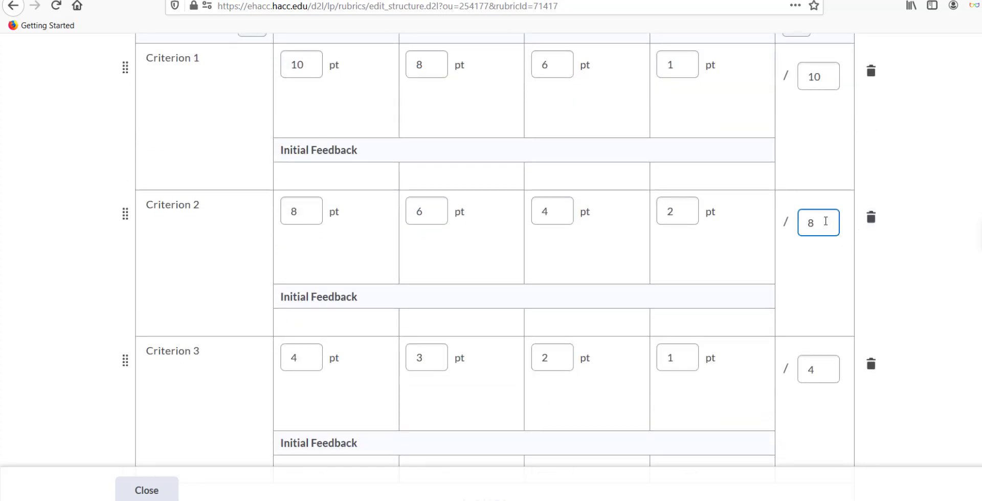
{"action": "type", "text": "1"}
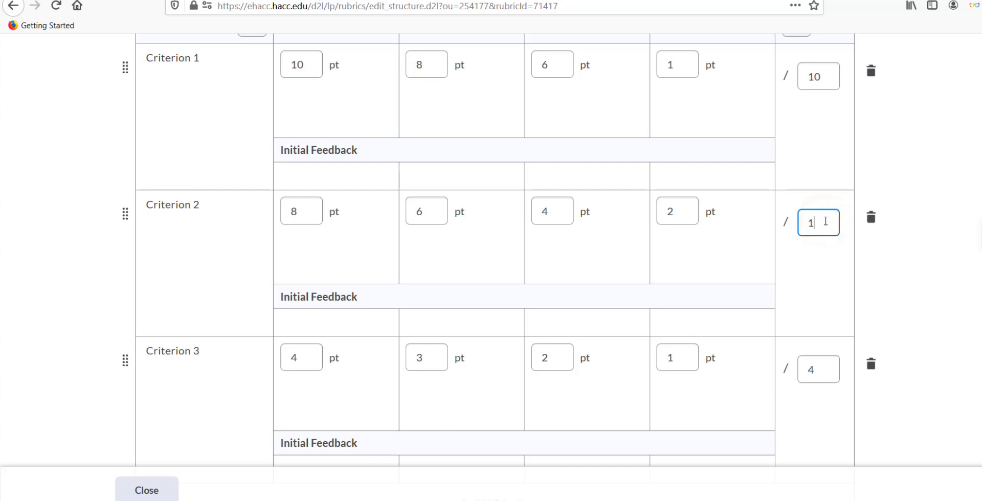
{"action": "type", "text": "1"}
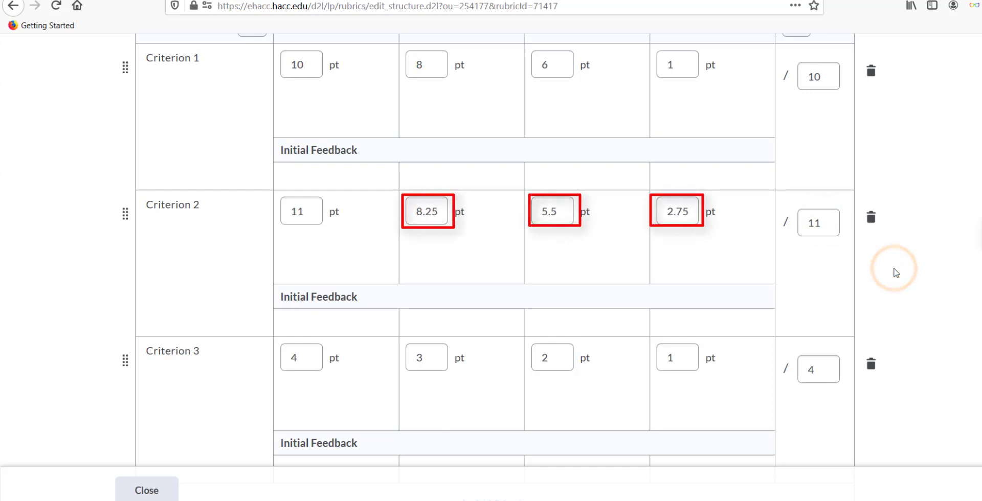
Make Criterion 1 Spelling and grammar worth 20, with a no-errors Level 4 description
{"action": "left_click", "coordinate": [587, 404]}
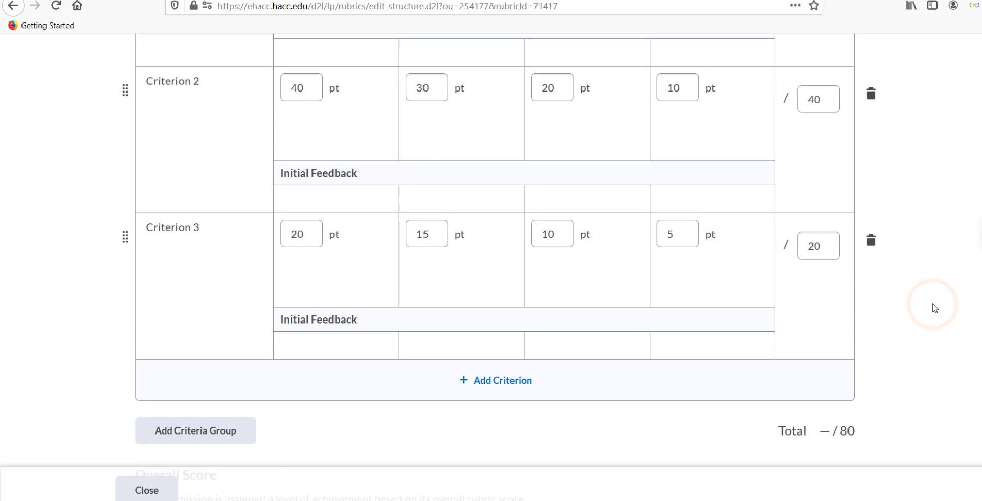
{"action": "scroll", "scroll_direction": "down", "scroll_amount": 3}
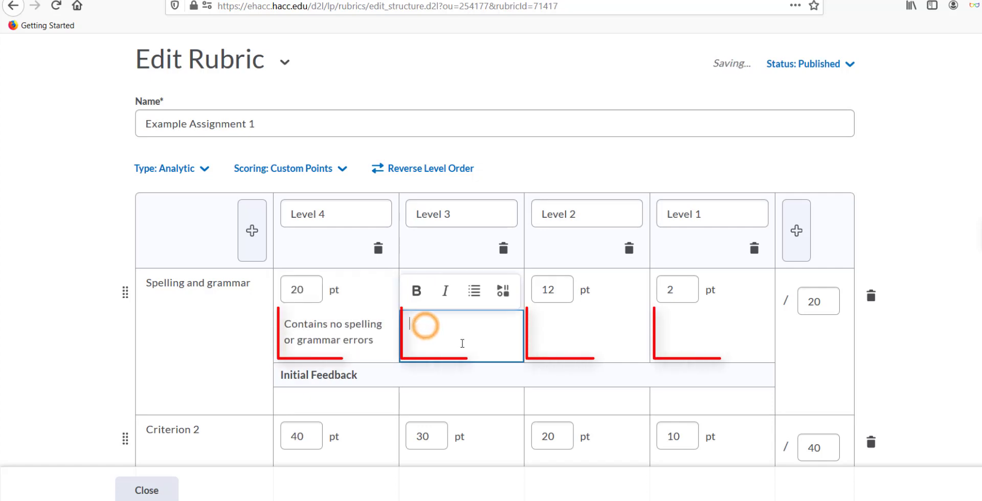
Describe the Spelling and grammar levels by error count, down to more than 5 errors
{"action": "type", "text": "Contains"}
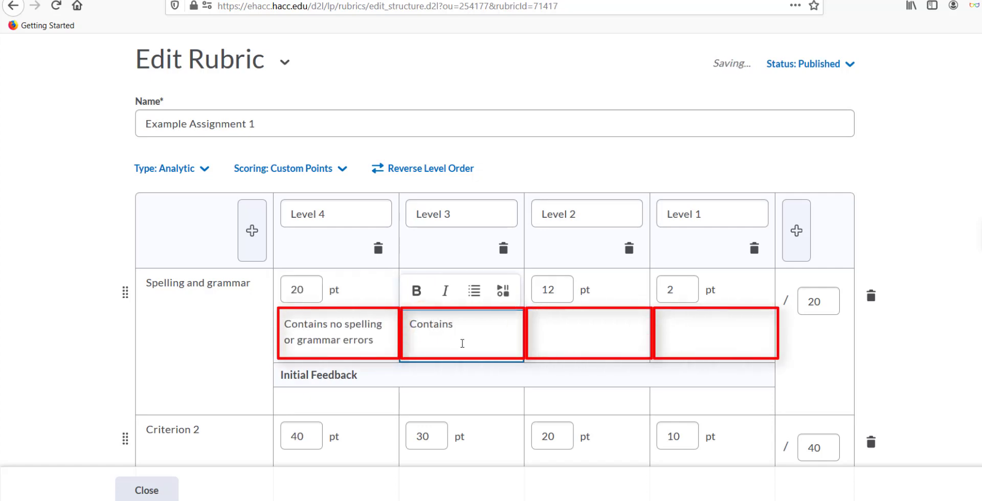
{"action": "type", "text": "1 spelling"}
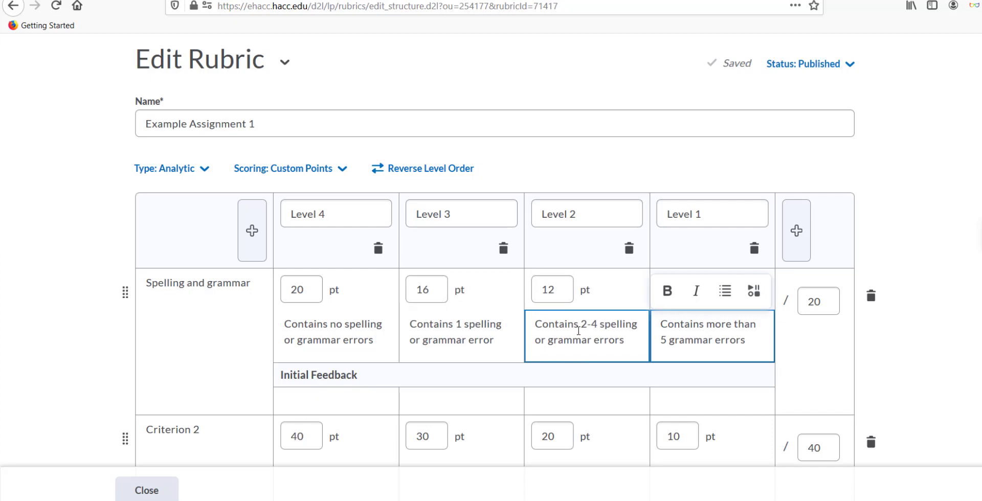
{"action": "scroll", "scroll_direction": "down", "scroll_amount": 3}
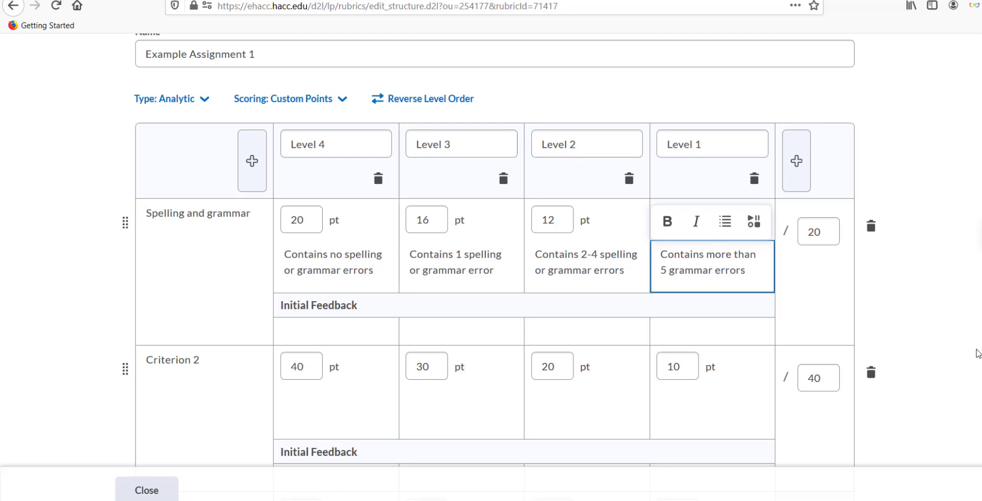
Enter 'Good job!' as the Level 4 initial feedback for Spelling and grammar
{"action": "left_click", "coordinate": [336, 331]}
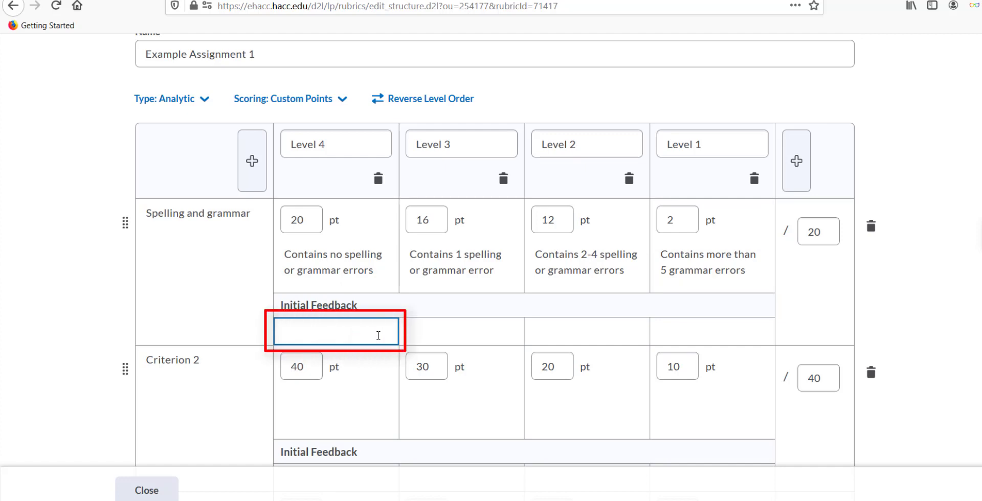
{"action": "left_click", "coordinate": [336, 331]}
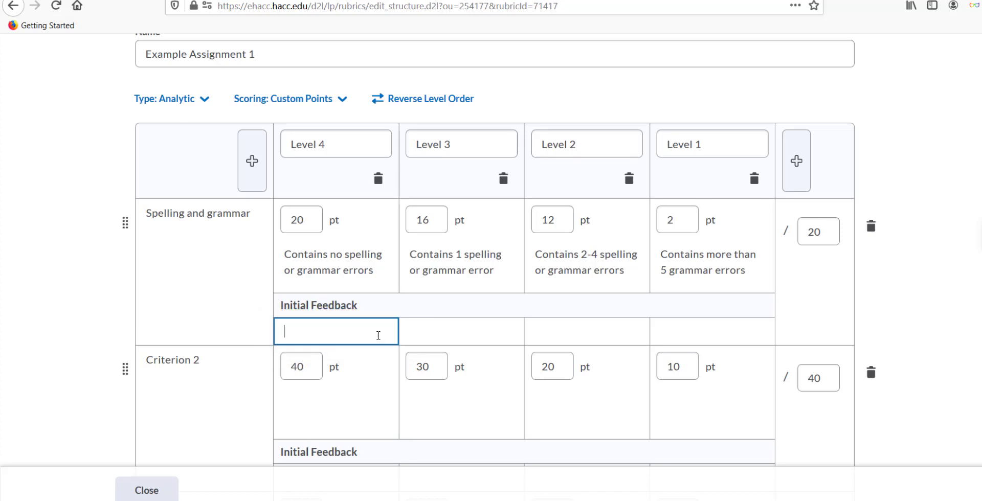
{"action": "type", "text": "Good job!"}
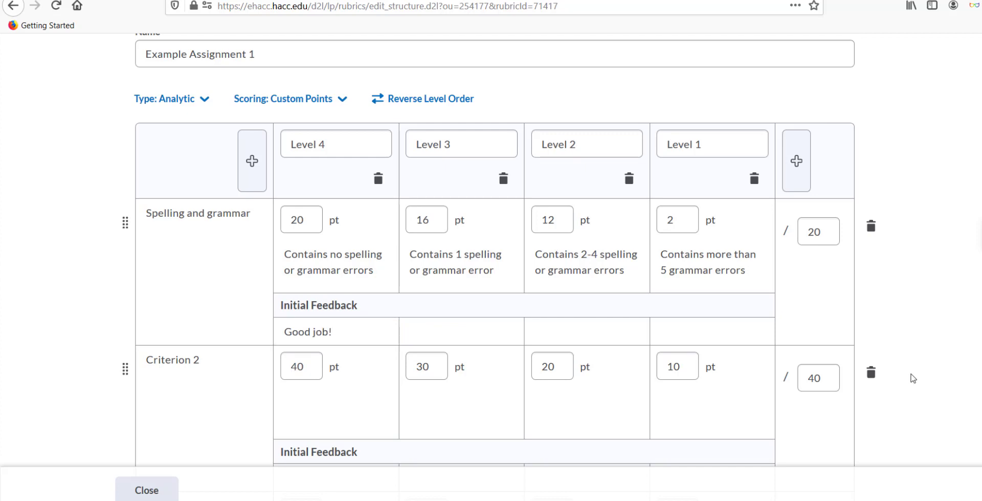
{"action": "scroll", "scroll_direction": "down", "scroll_amount": 3}
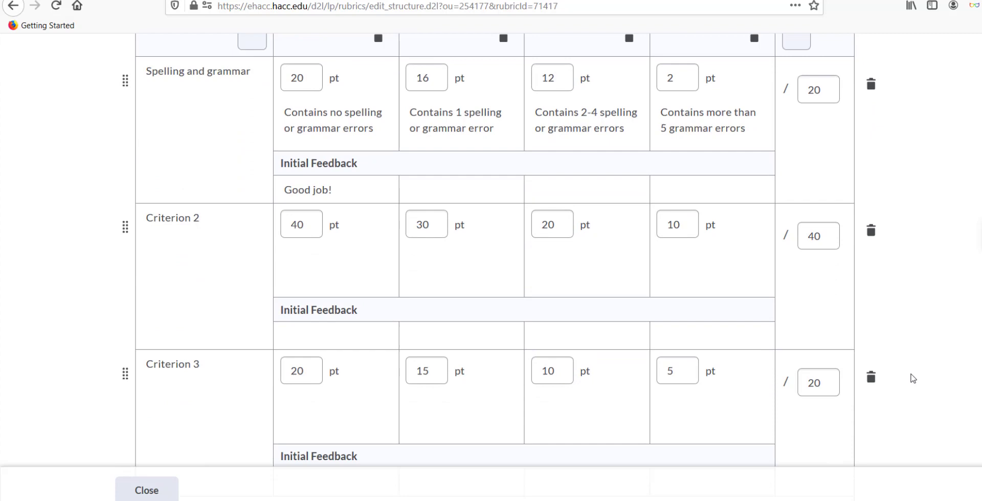
Rename overall levels Excellent, Good, Competent, Marginal with minimums 90, 80, 70, 0
{"action": "scroll", "scroll_direction": "down", "scroll_amount": 3}
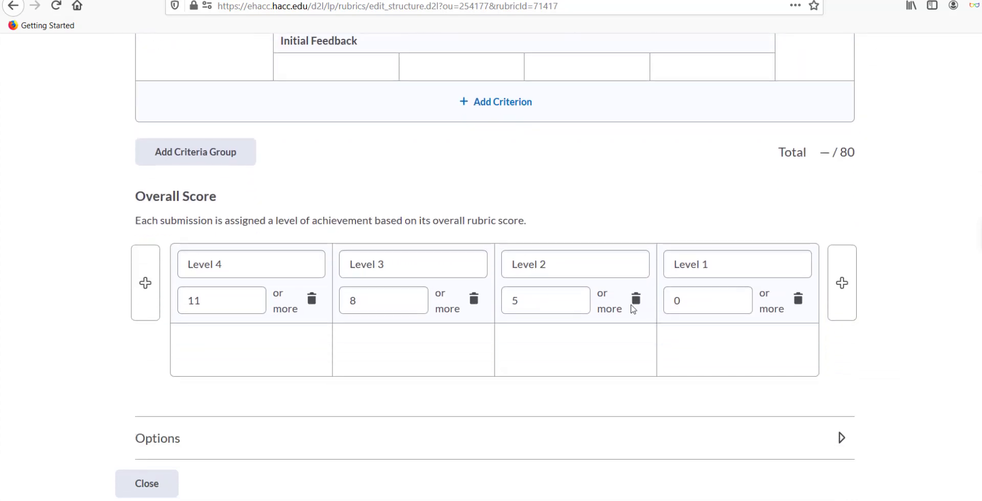
{"action": "left_click", "coordinate": [251, 264]}
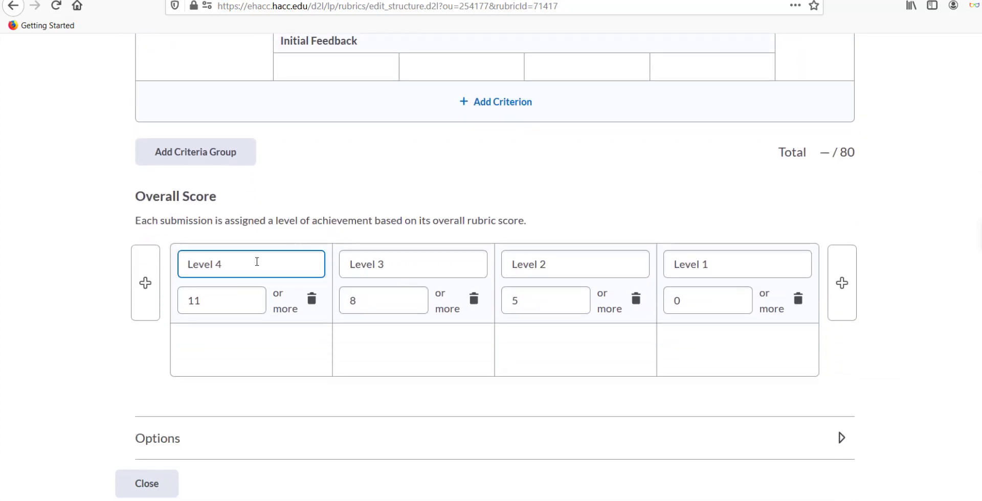
{"action": "type", "text": "E"}
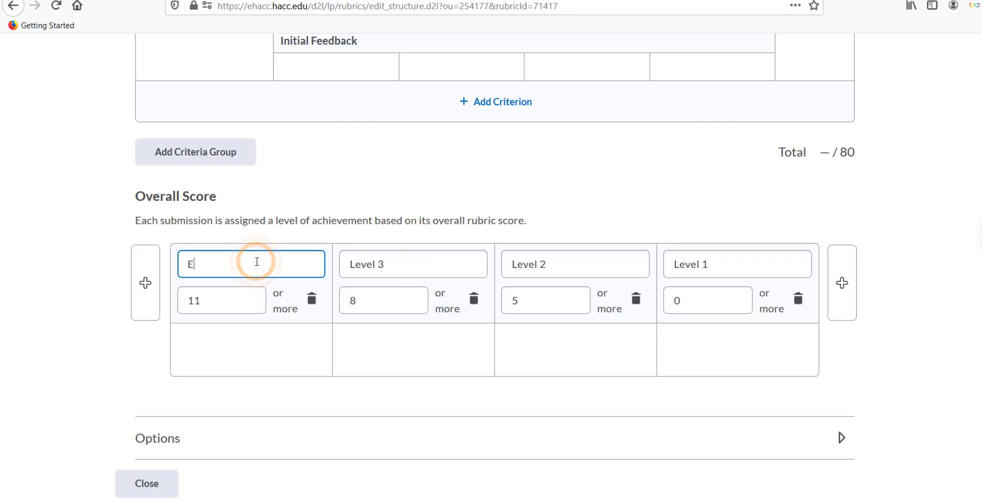
{"action": "type", "text": "xcelle"}
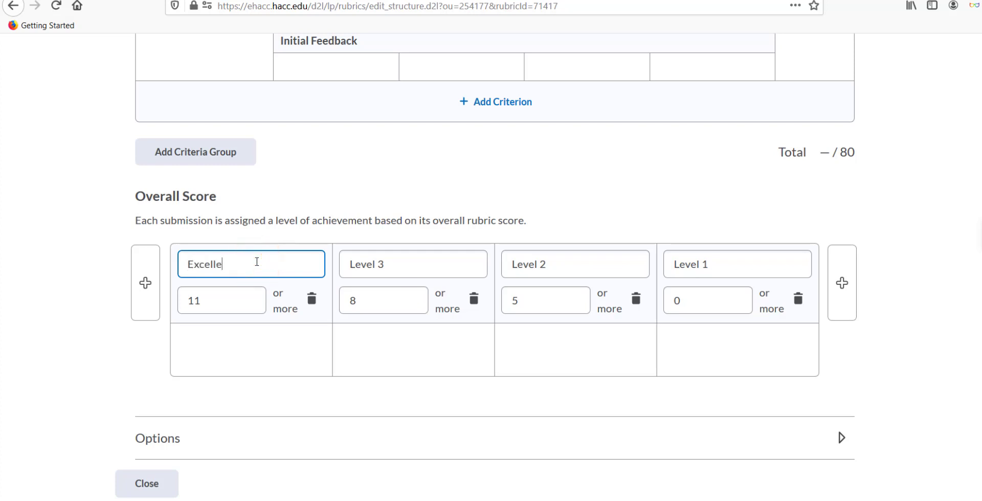
{"action": "left_click", "coordinate": [412, 263]}
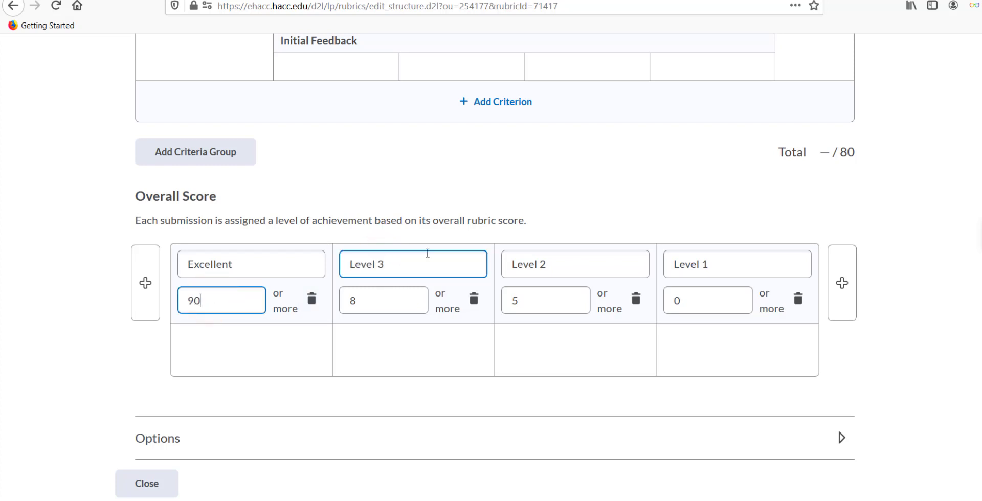
{"action": "type", "text": "Good"}
{"action": "left_click", "coordinate": [384, 299]}
{"action": "type", "text": "0"}
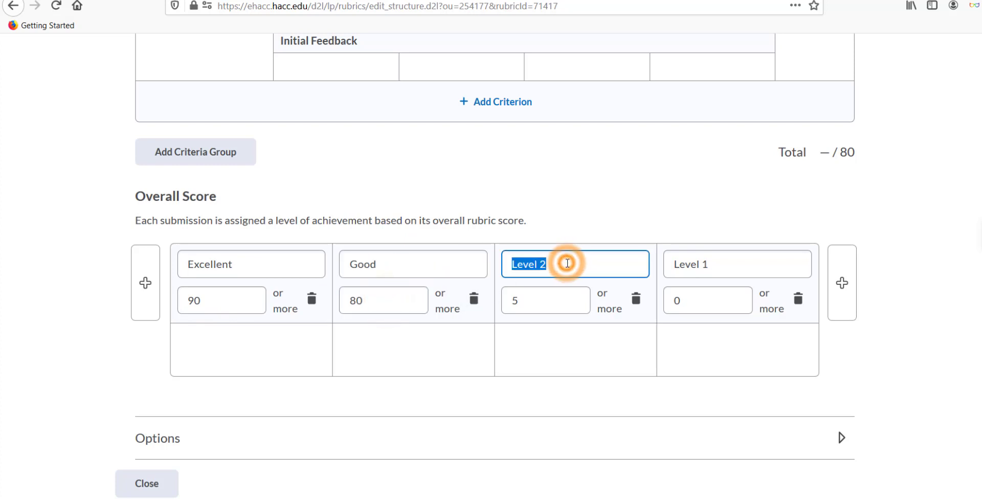
{"action": "type", "text": "Competent"}
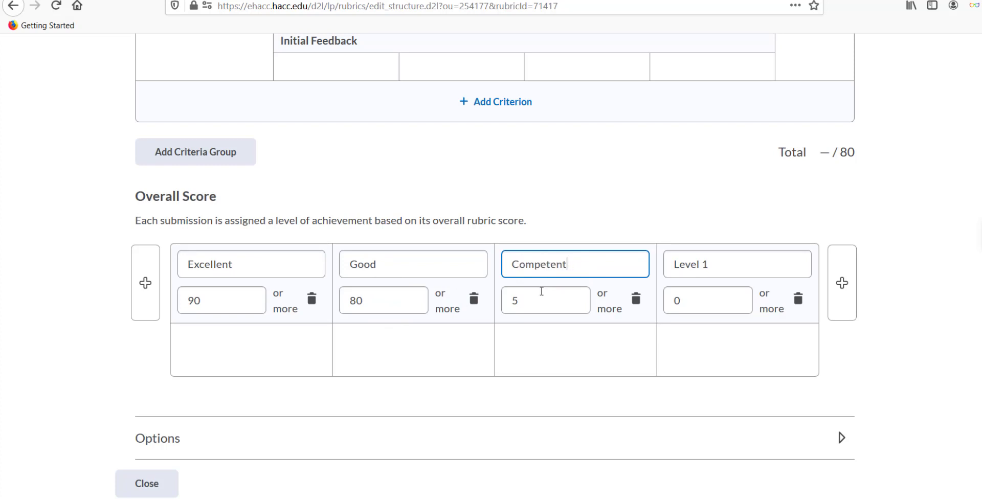
{"action": "type", "text": "70"}
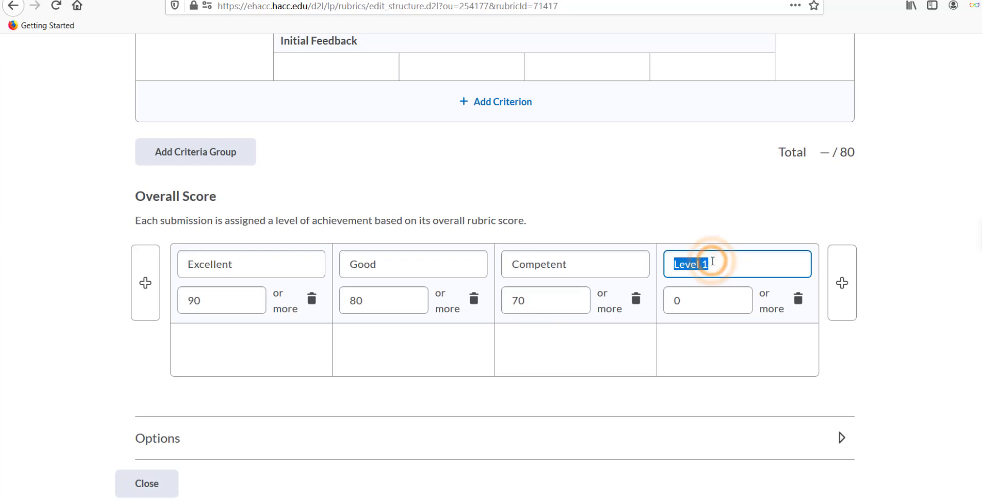
{"action": "type", "text": "Marginal"}
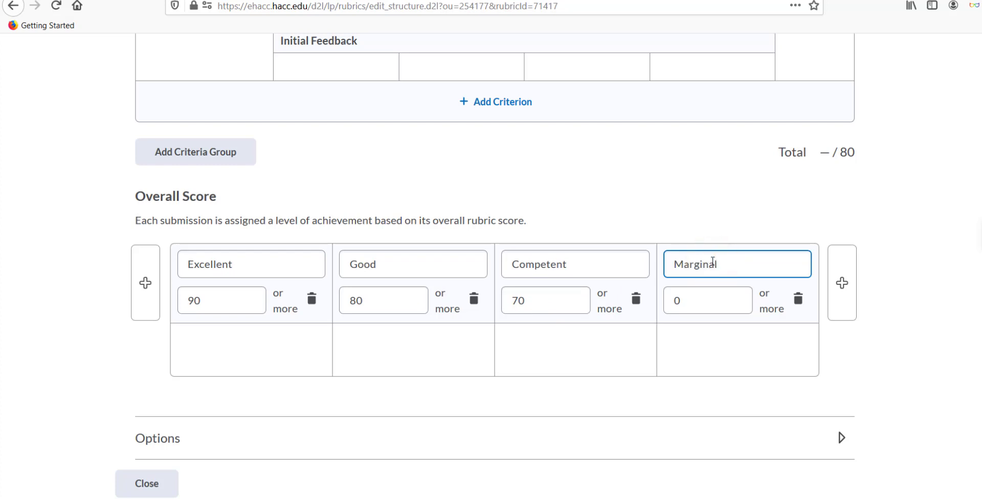
{"action": "left_click", "coordinate": [707, 300]}
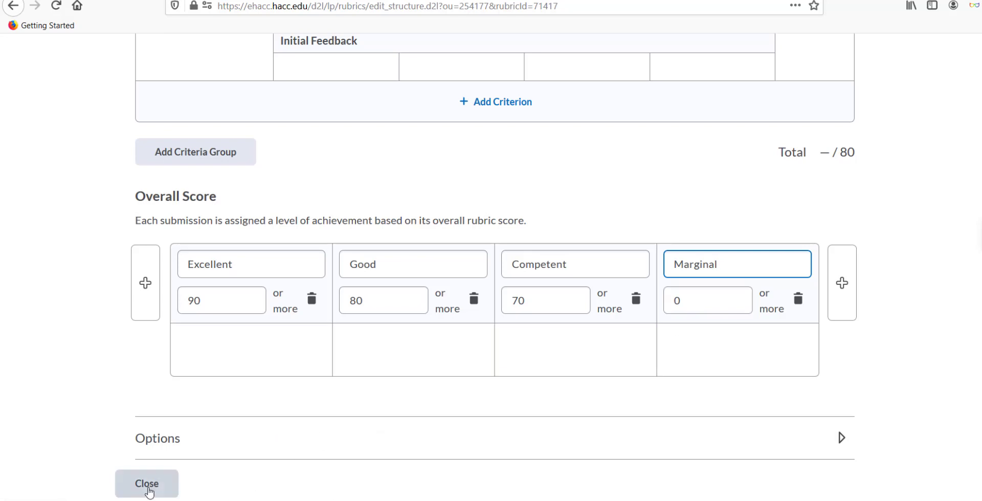
Close the rubric editor and return to the course Rubrics list via Edit Course
{"action": "left_click", "coordinate": [147, 483]}
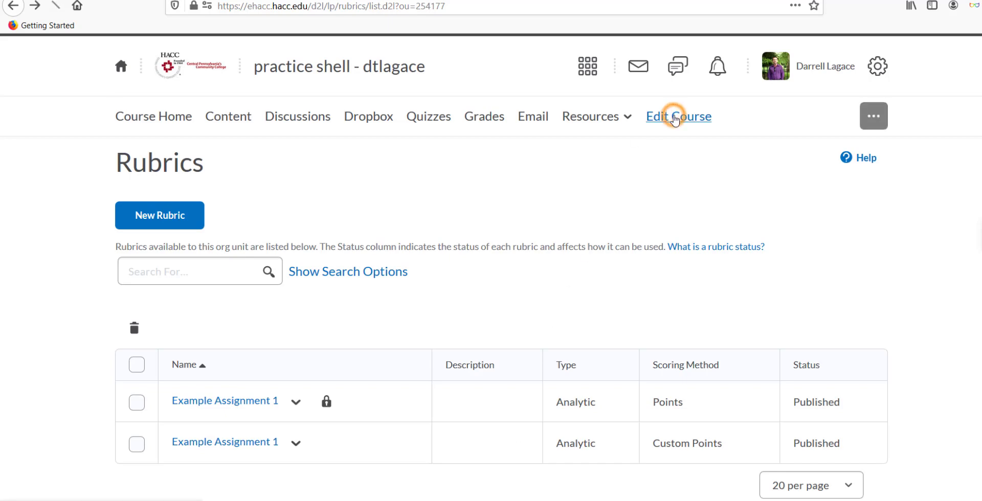
{"action": "left_click", "coordinate": [677, 116]}
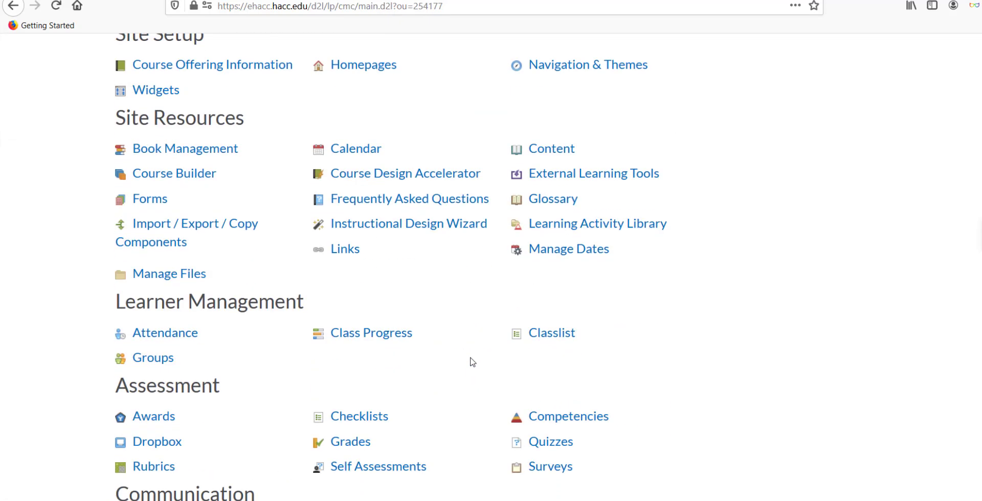
{"action": "scroll", "scroll_direction": "down", "scroll_amount": 3}
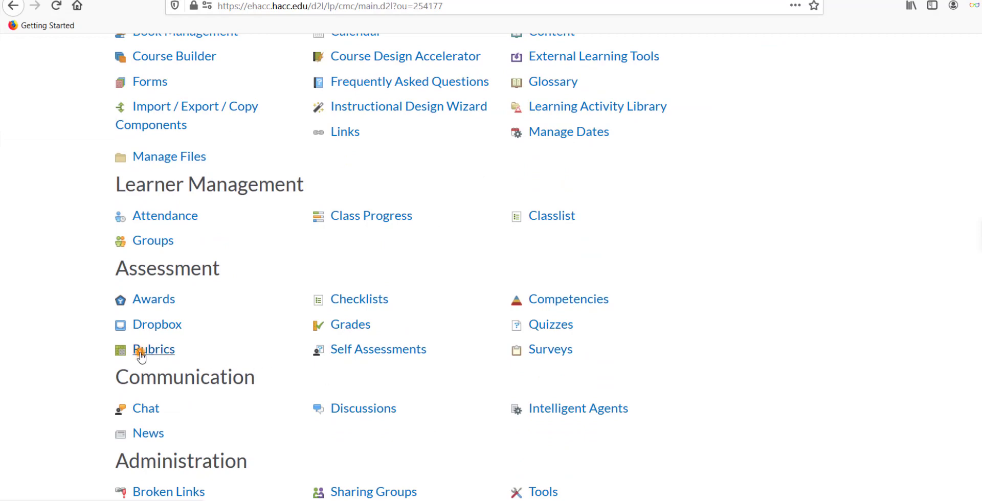
{"action": "left_click", "coordinate": [154, 349]}
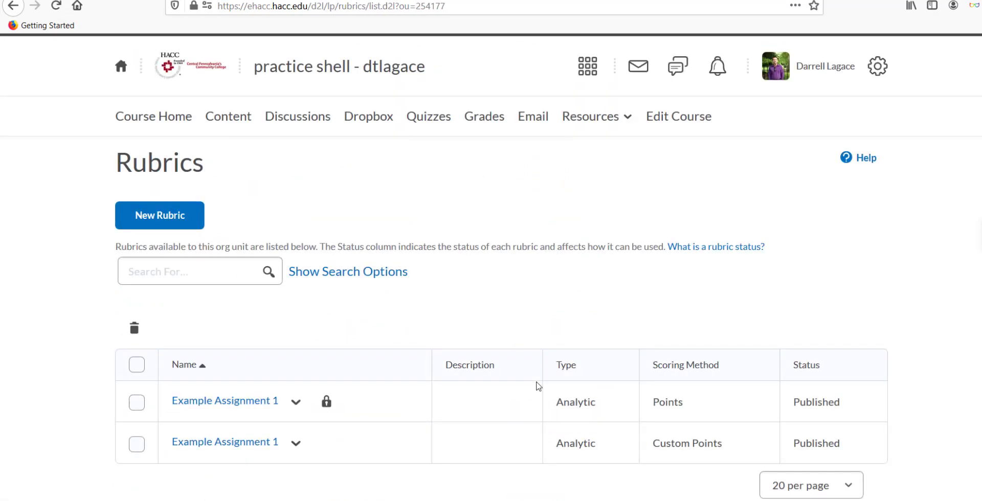
{"action": "mouse_move", "coordinate": [296, 443]}
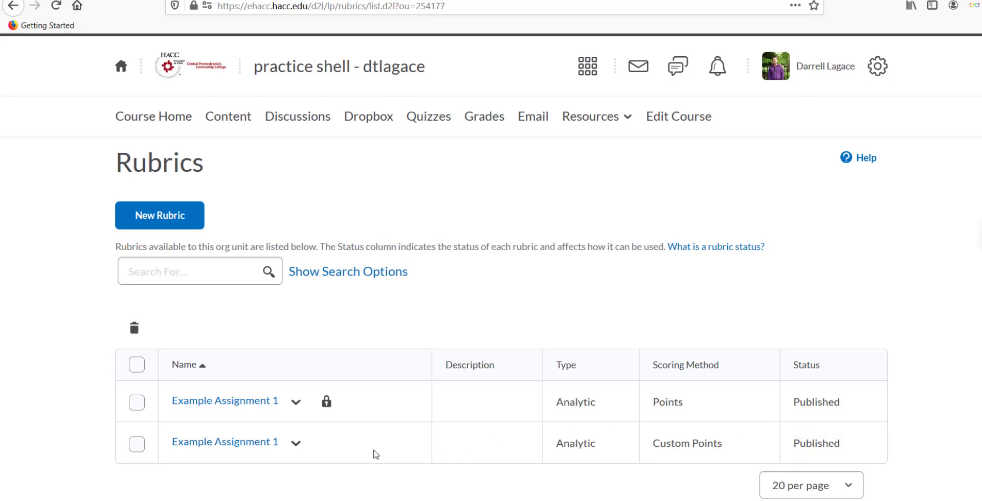
Set the Custom Points Example Assignment 1 rubric's status to Published
{"action": "left_click", "coordinate": [295, 442]}
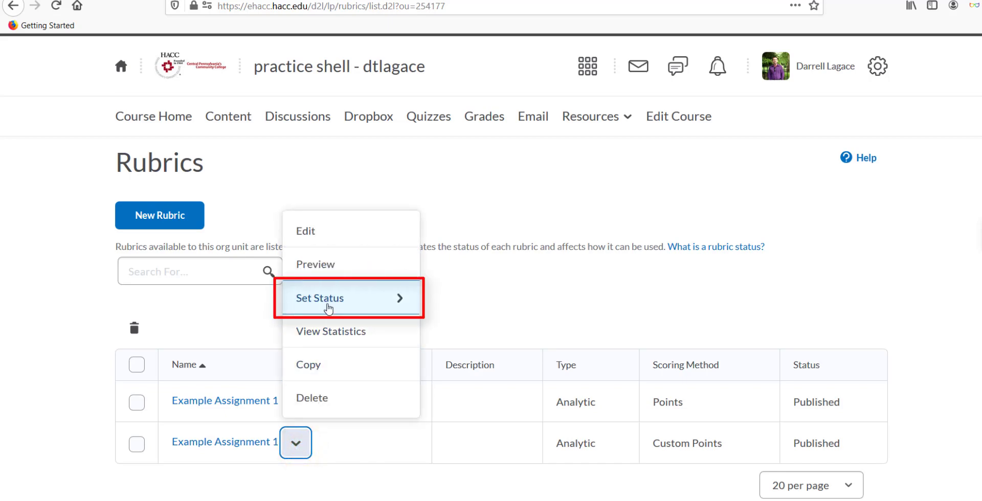
{"action": "left_click", "coordinate": [321, 297]}
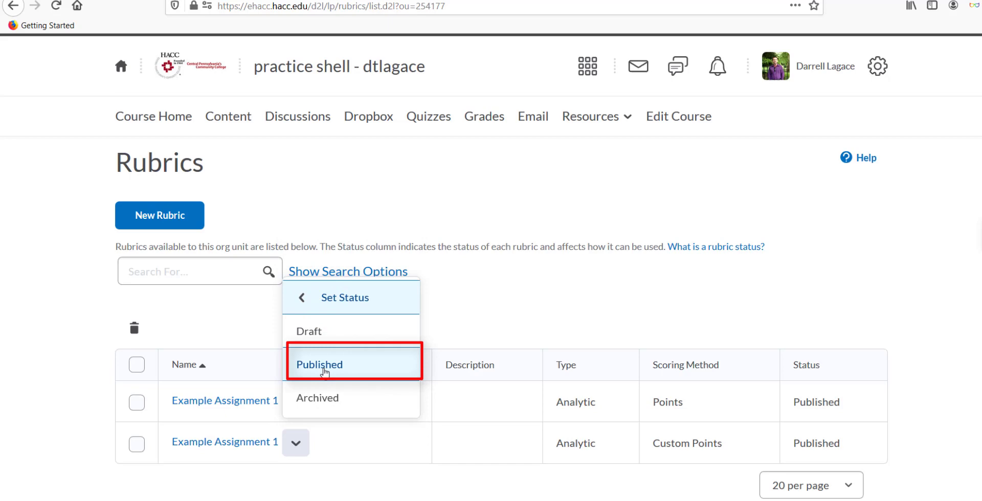
{"action": "left_click", "coordinate": [295, 443]}
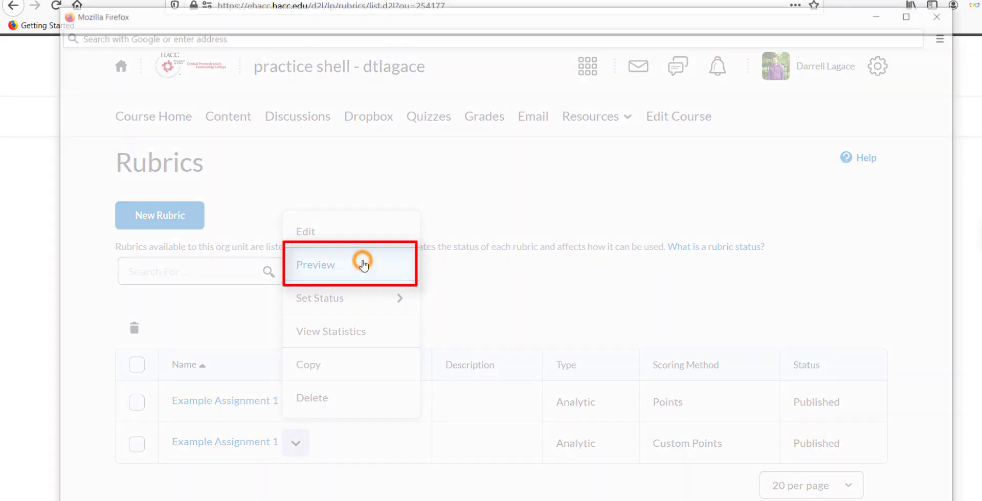
{"action": "left_click", "coordinate": [315, 265]}
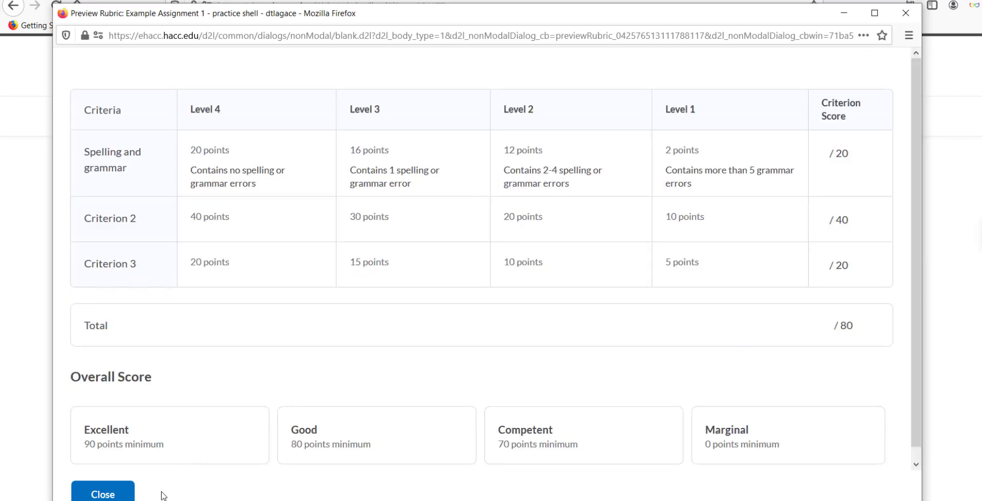
{"action": "left_click", "coordinate": [102, 495]}
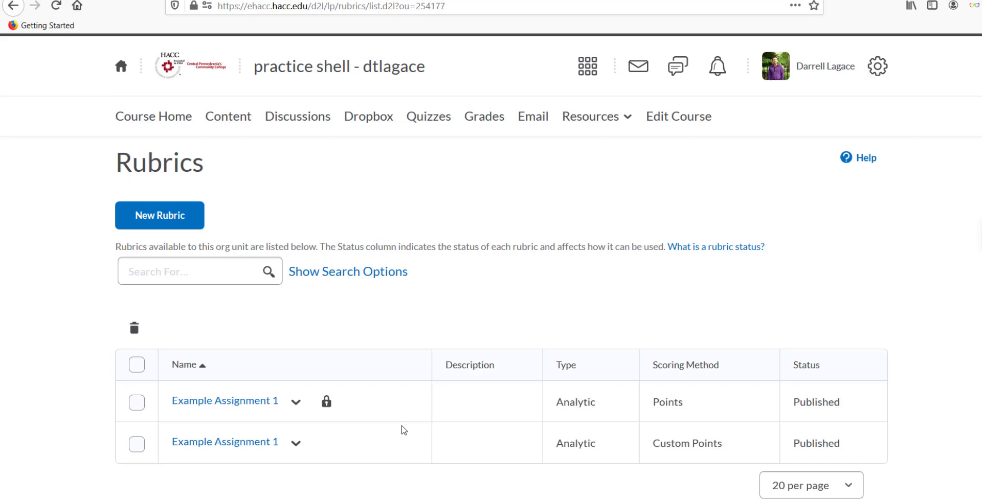
{"action": "mouse_move", "coordinate": [477, 350]}
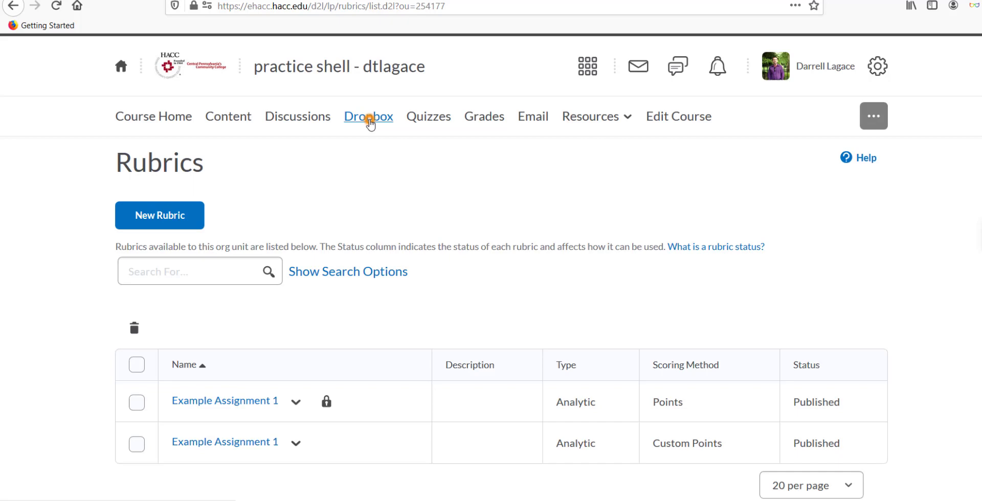
Check Example Assignment 1's dropbox folder for its attached rubric, then cancel without saving
{"action": "left_click", "coordinate": [368, 116]}
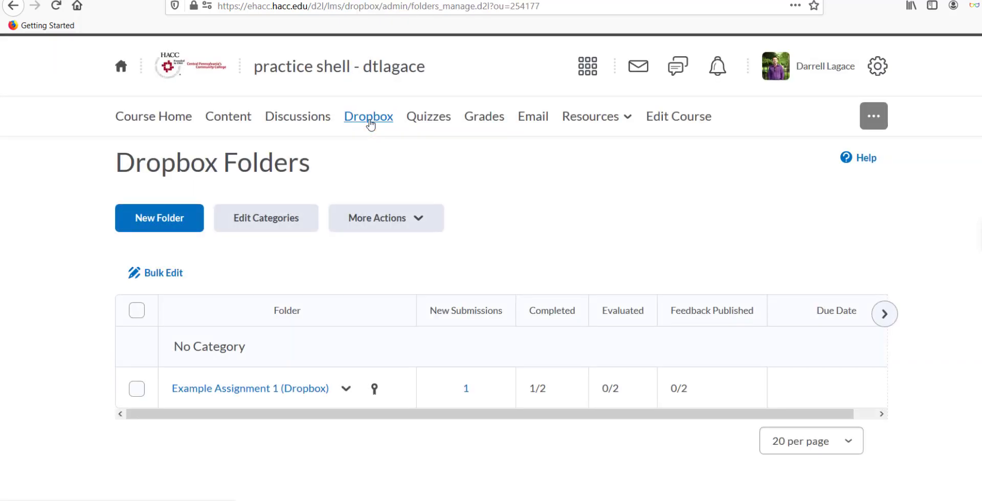
{"action": "left_click", "coordinate": [346, 388]}
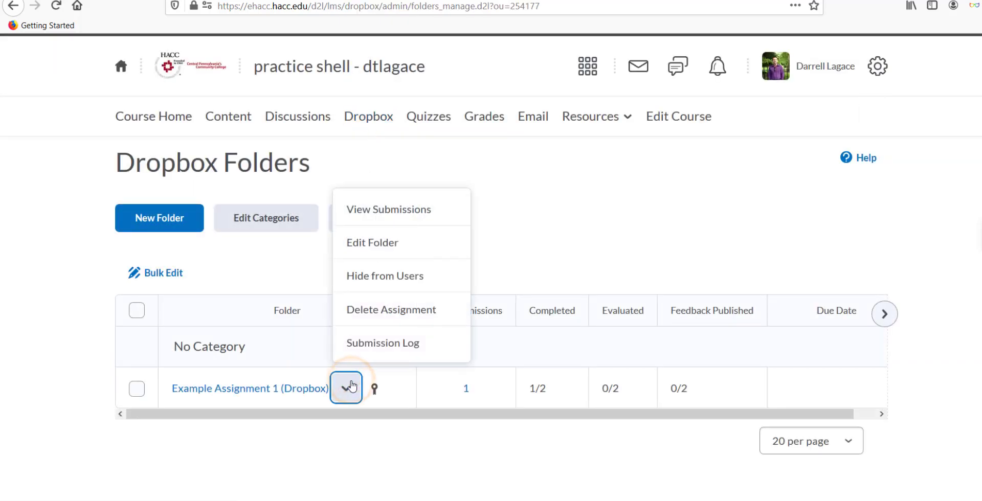
{"action": "left_click", "coordinate": [372, 243]}
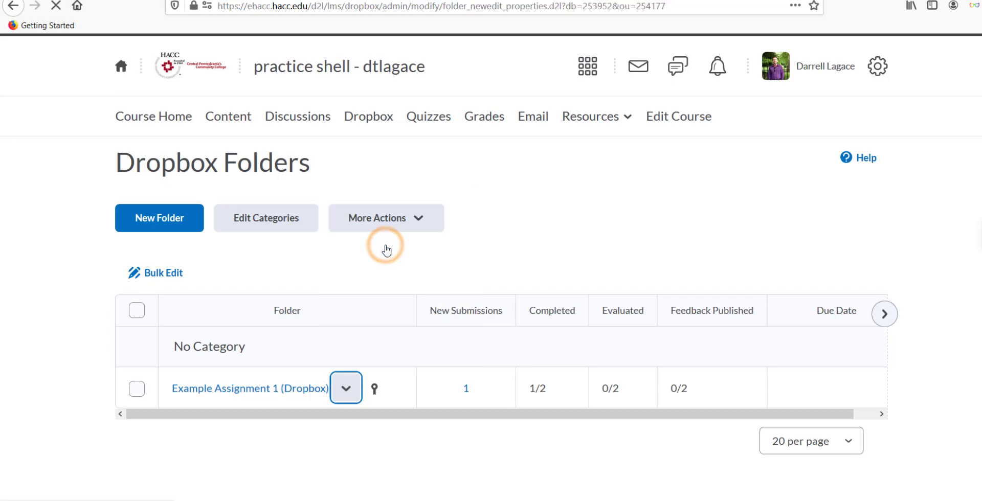
{"action": "left_click", "coordinate": [249, 388]}
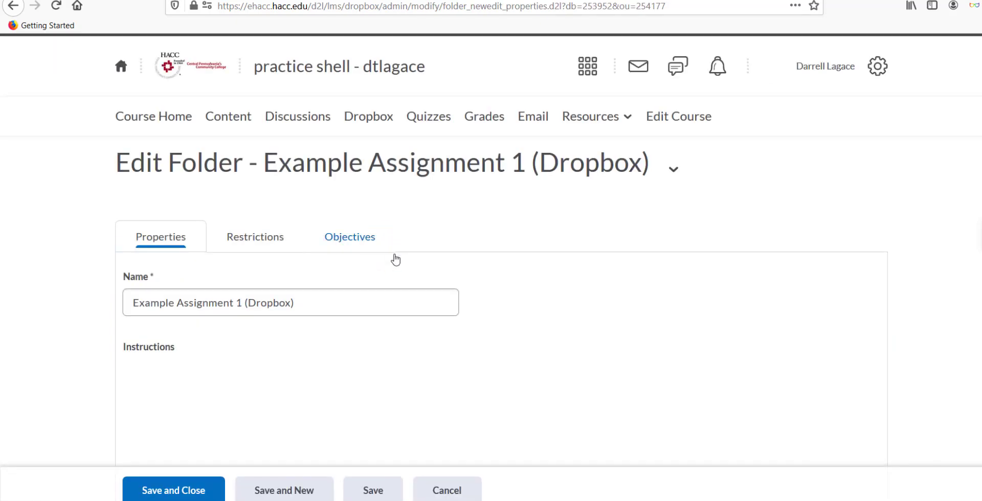
{"action": "scroll", "scroll_direction": "down", "scroll_amount": 3}
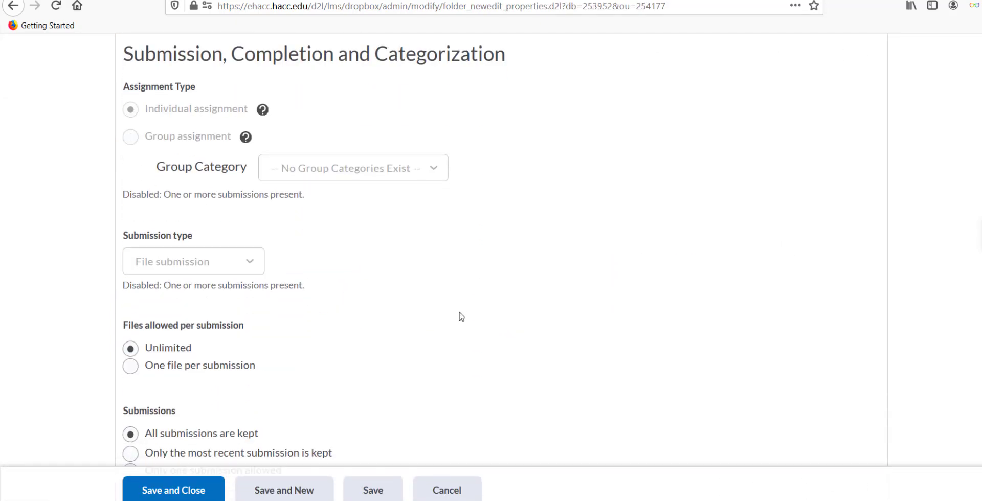
{"action": "scroll", "scroll_direction": "down", "scroll_amount": 3}
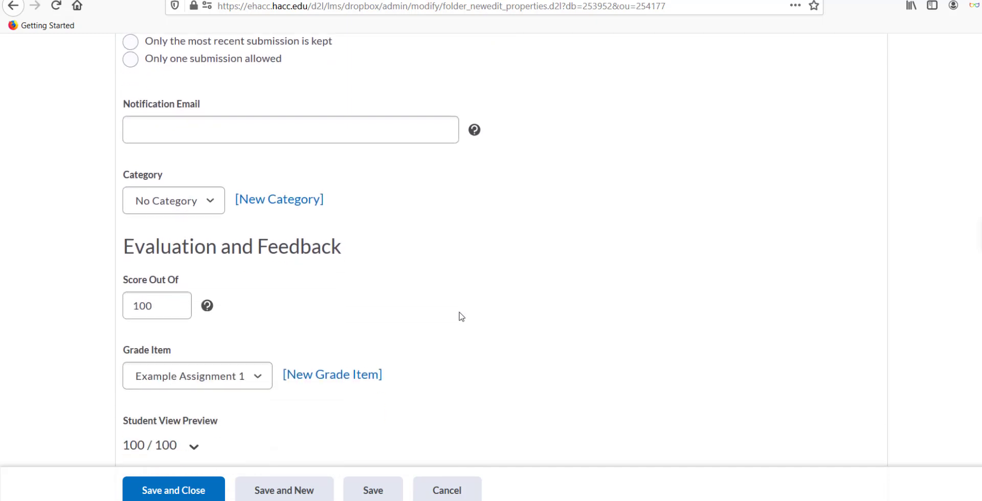
{"action": "left_click", "coordinate": [167, 308]}
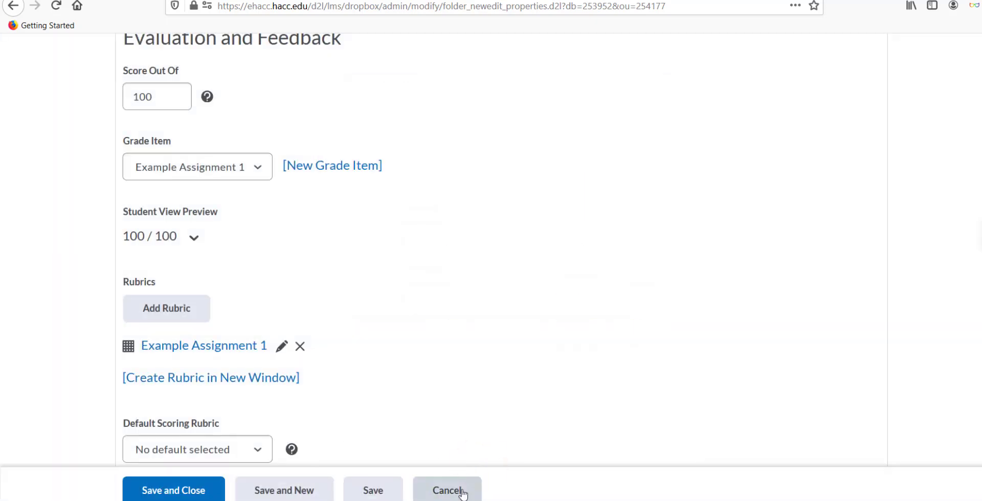
{"action": "left_click", "coordinate": [446, 490]}
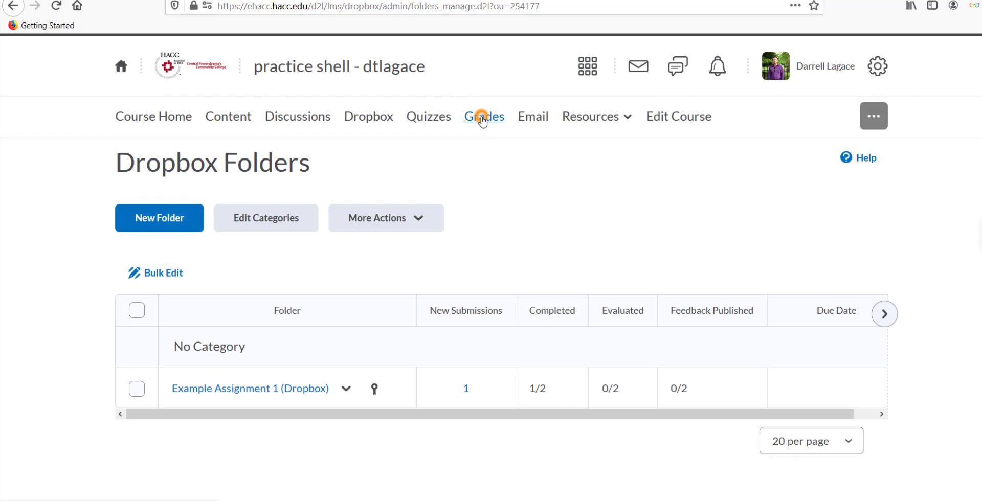
Edit the Presentation grade item, add the Custom Points Example Assignment 1 rubric, and save
{"action": "left_click", "coordinate": [483, 116]}
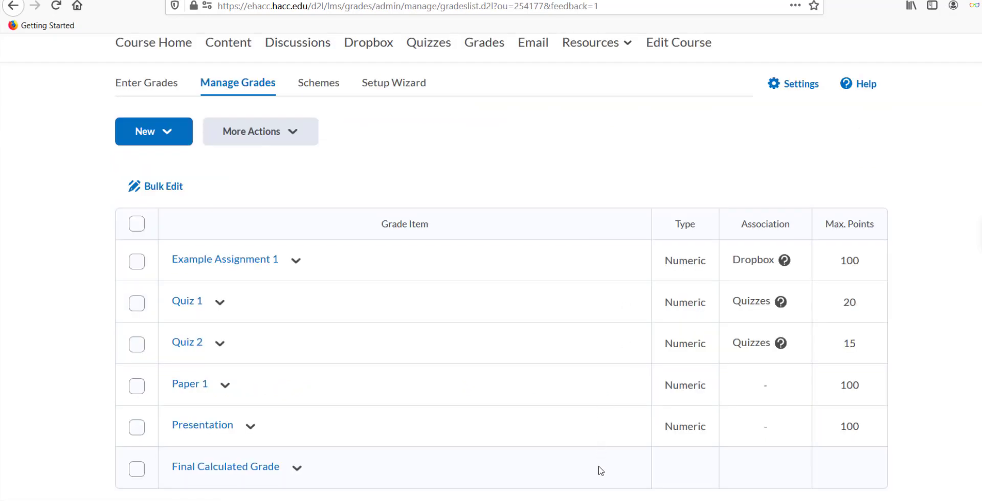
{"action": "left_click", "coordinate": [250, 426]}
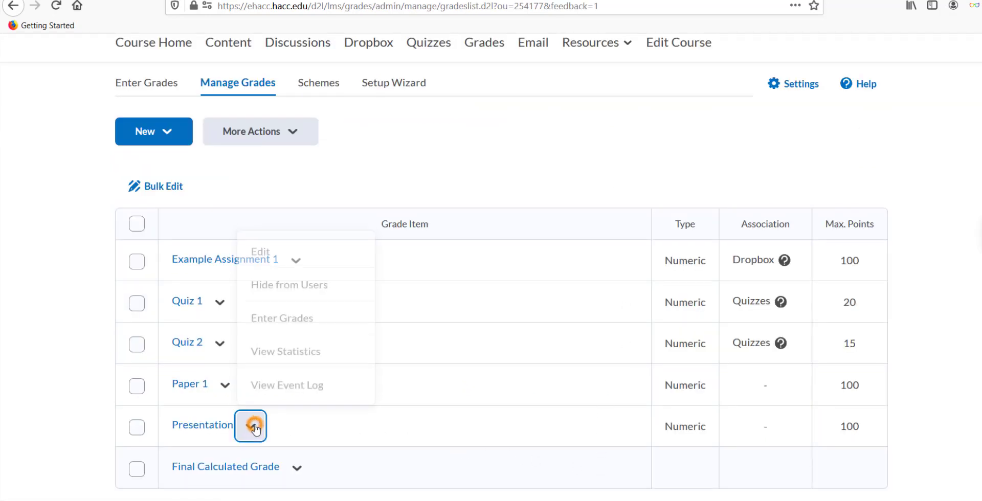
{"action": "left_click", "coordinate": [251, 426]}
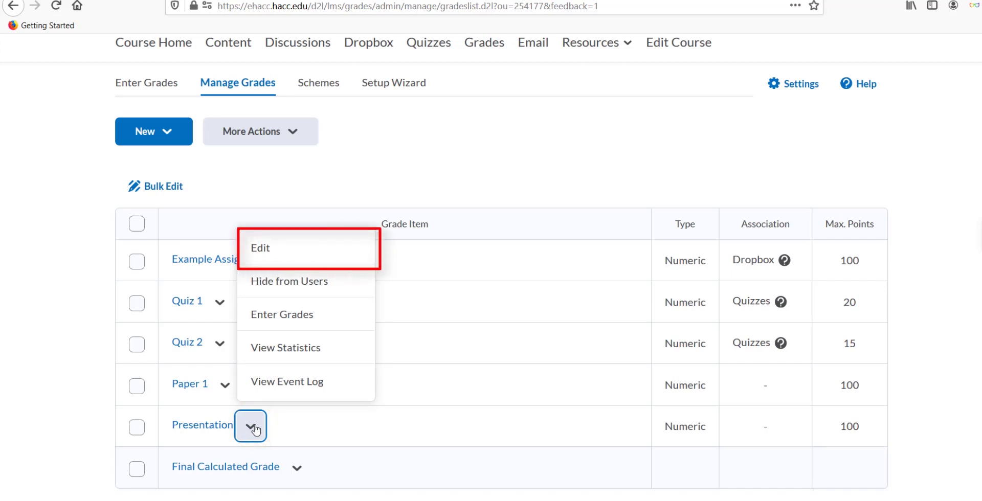
{"action": "left_click", "coordinate": [260, 247]}
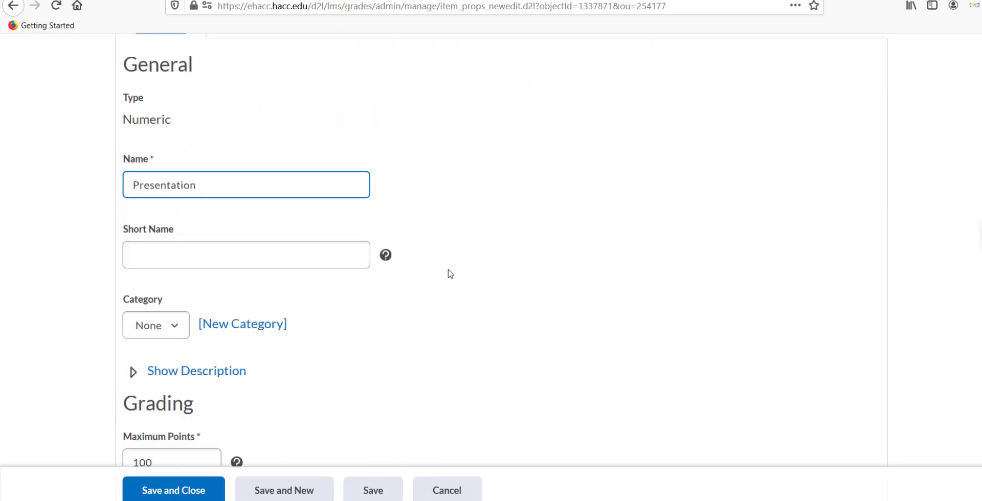
{"action": "scroll", "scroll_direction": "down", "scroll_amount": 3}
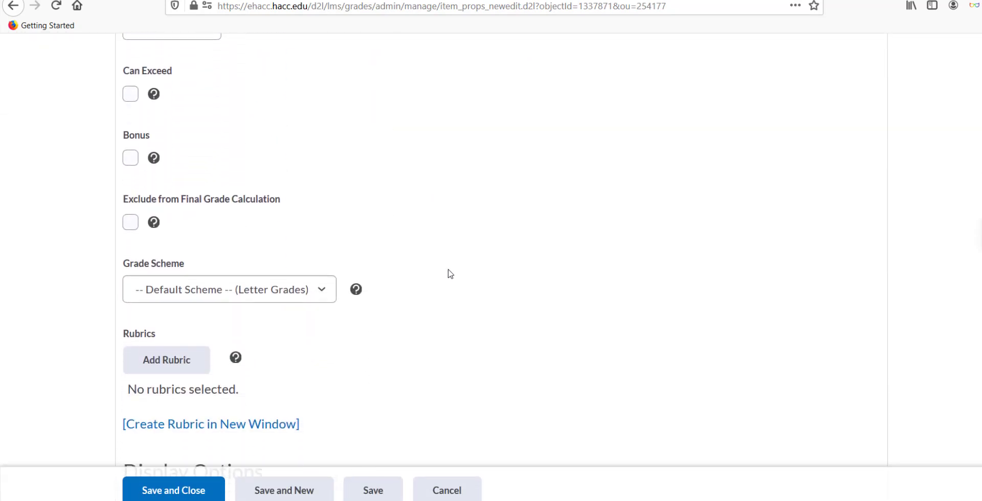
{"action": "left_click", "coordinate": [165, 360]}
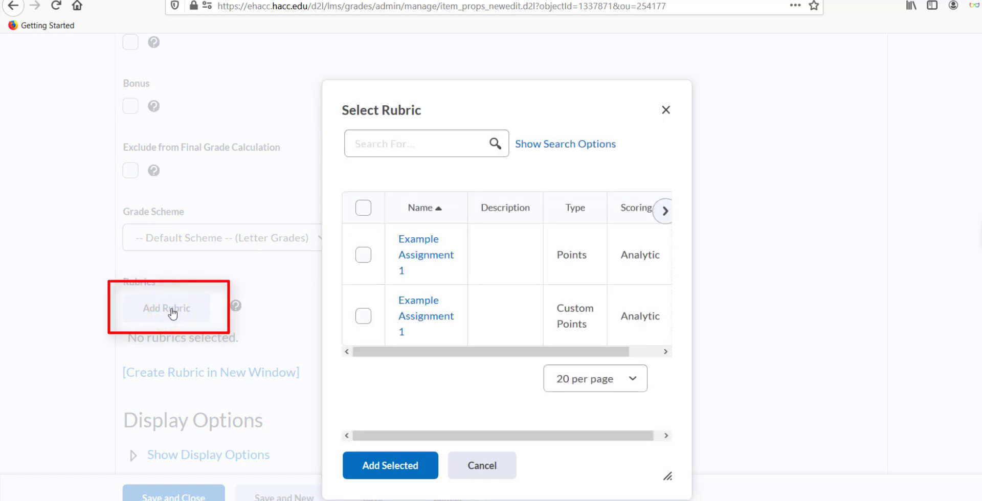
{"action": "mouse_move", "coordinate": [362, 256]}
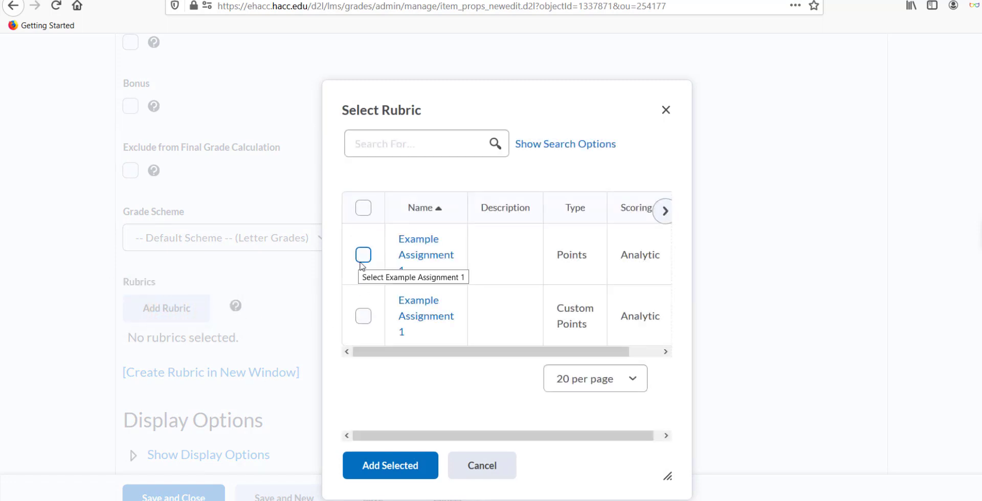
{"action": "left_click", "coordinate": [363, 316]}
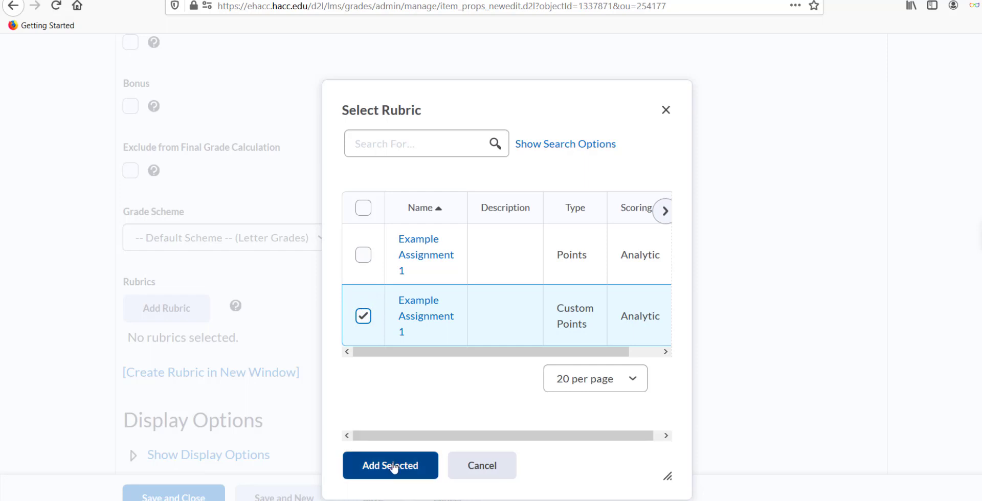
{"action": "left_click", "coordinate": [390, 465]}
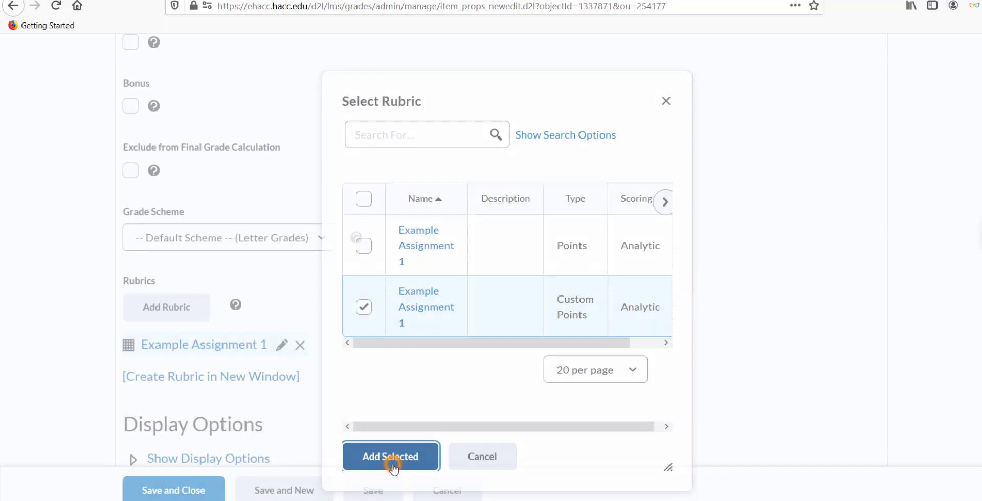
{"action": "left_click", "coordinate": [391, 456]}
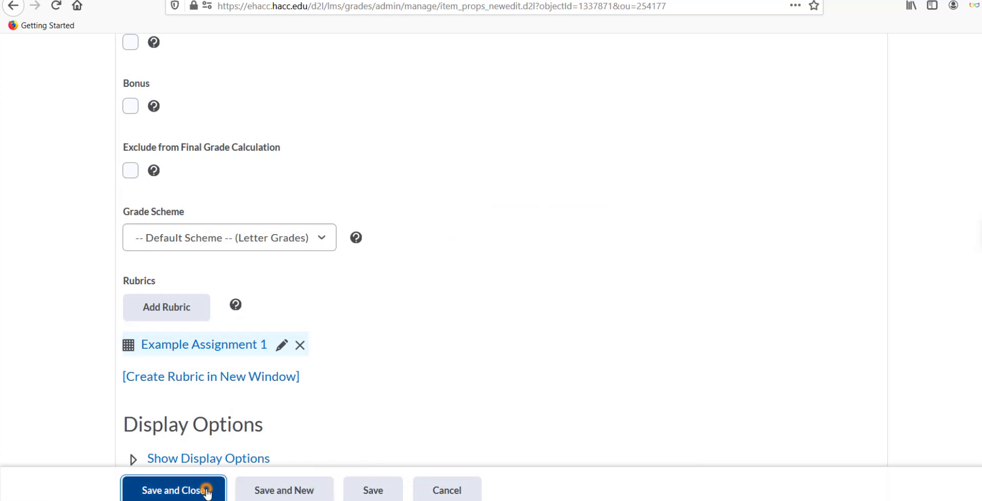
{"action": "left_click", "coordinate": [173, 490]}
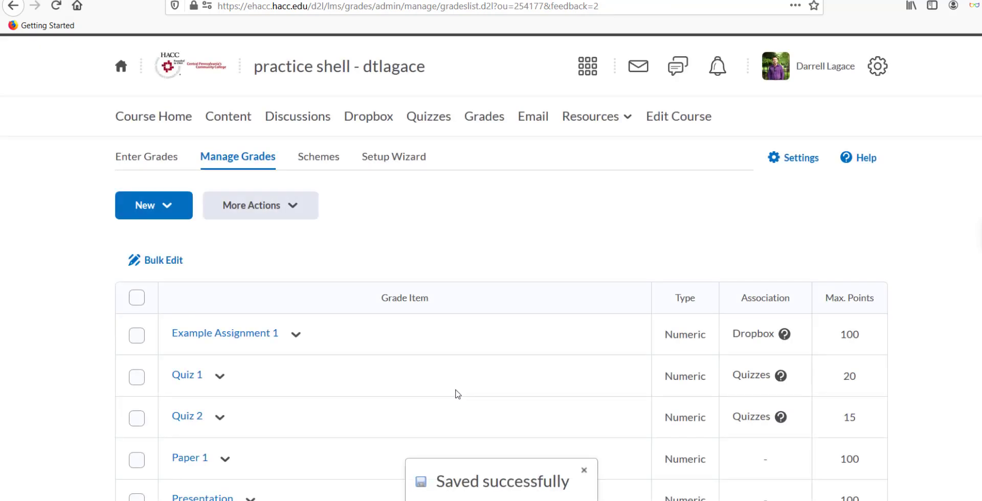
{"action": "mouse_move", "coordinate": [481, 381]}
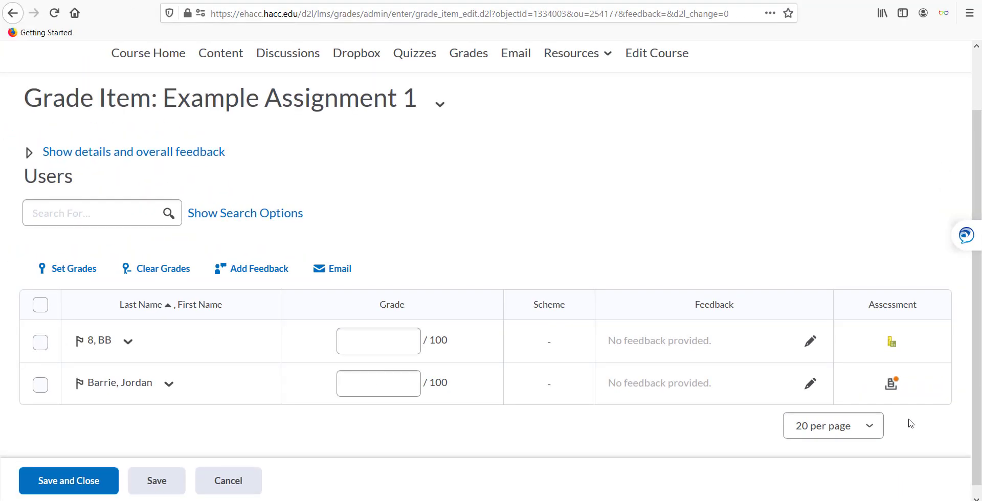
{"action": "mouse_move", "coordinate": [893, 424]}
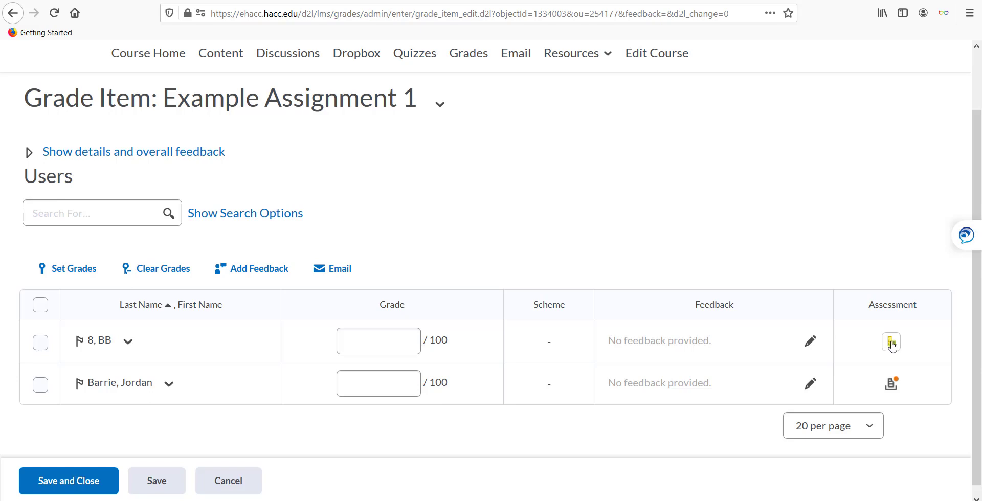
Score the first student's rubric at Levels 4, 3, 4 and publish the 91.67 (A) grade
{"action": "left_click", "coordinate": [891, 341]}
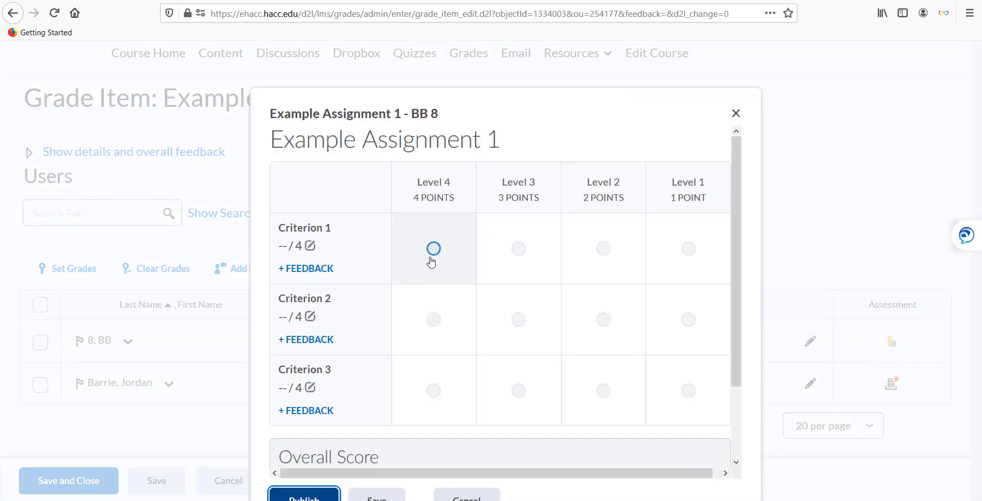
{"action": "left_click", "coordinate": [518, 320]}
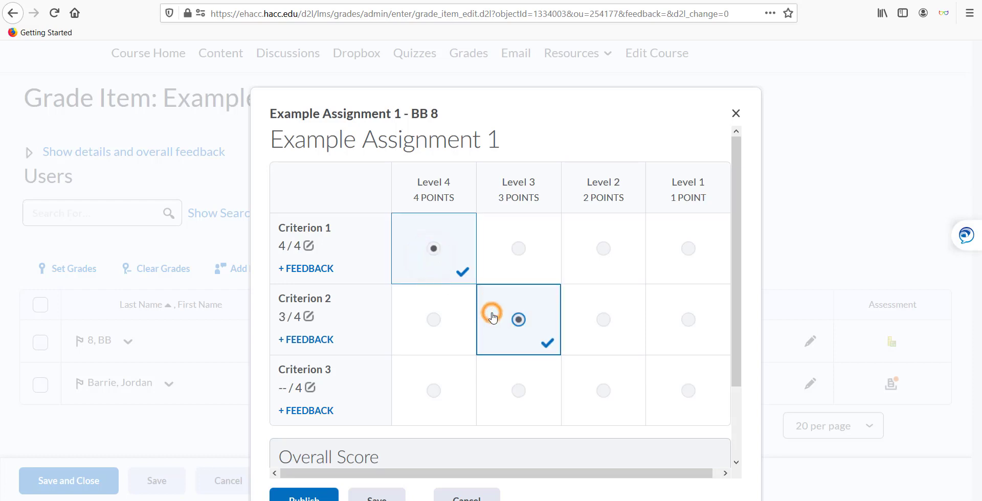
{"action": "left_click", "coordinate": [433, 307]}
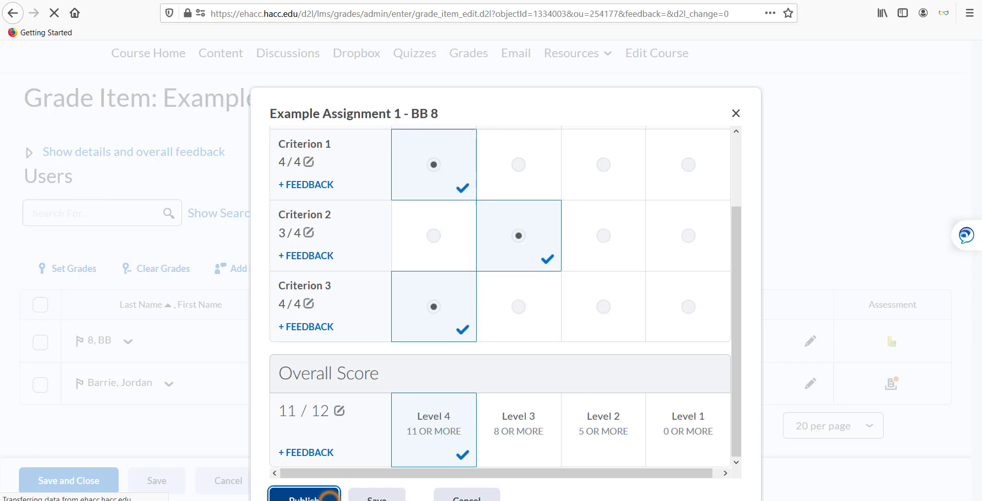
{"action": "left_click", "coordinate": [304, 495]}
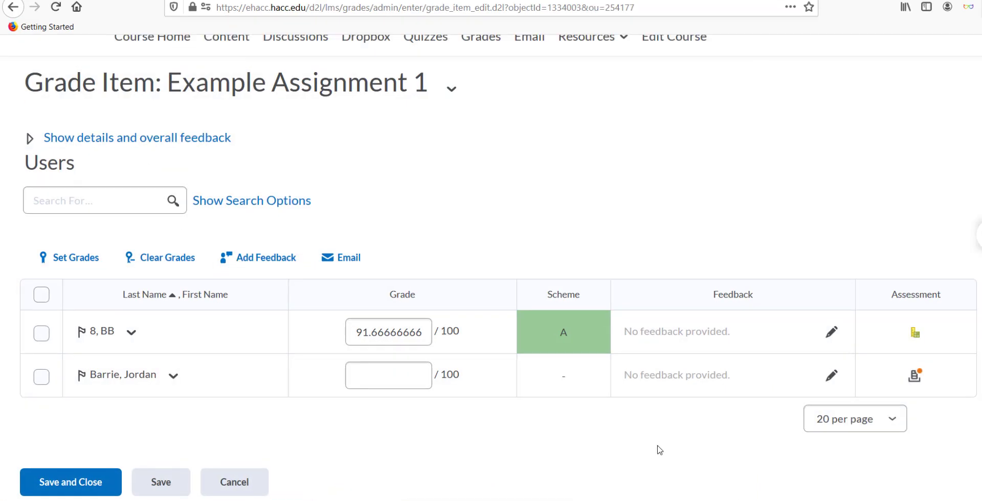
{"action": "mouse_move", "coordinate": [681, 452]}
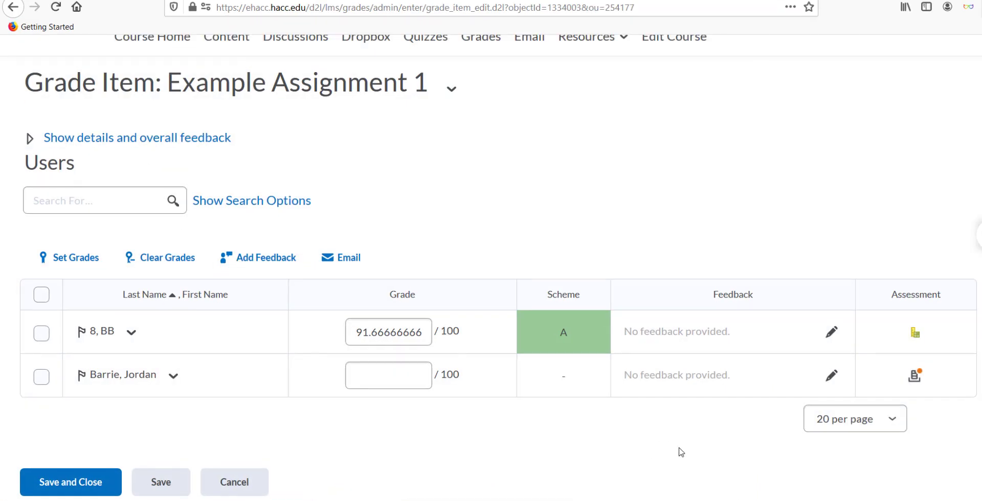
{"action": "mouse_move", "coordinate": [705, 480]}
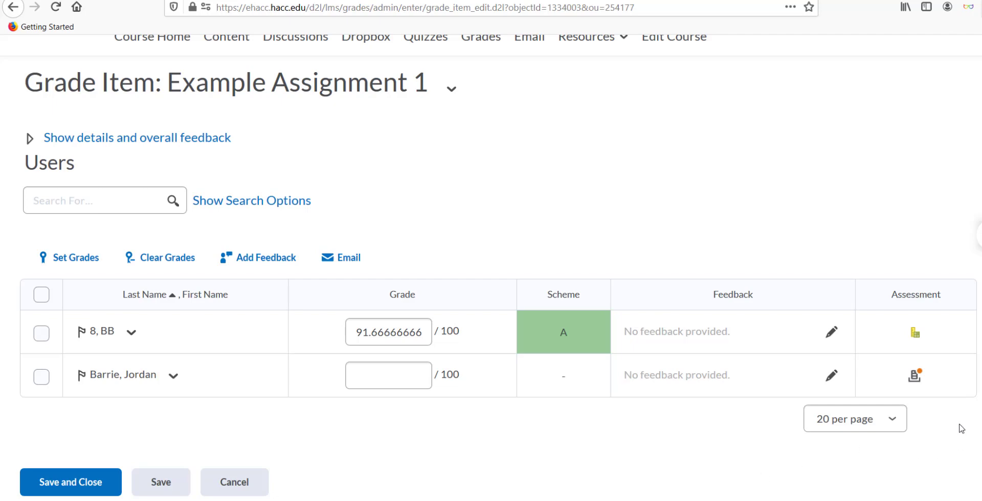
{"action": "left_click", "coordinate": [915, 376]}
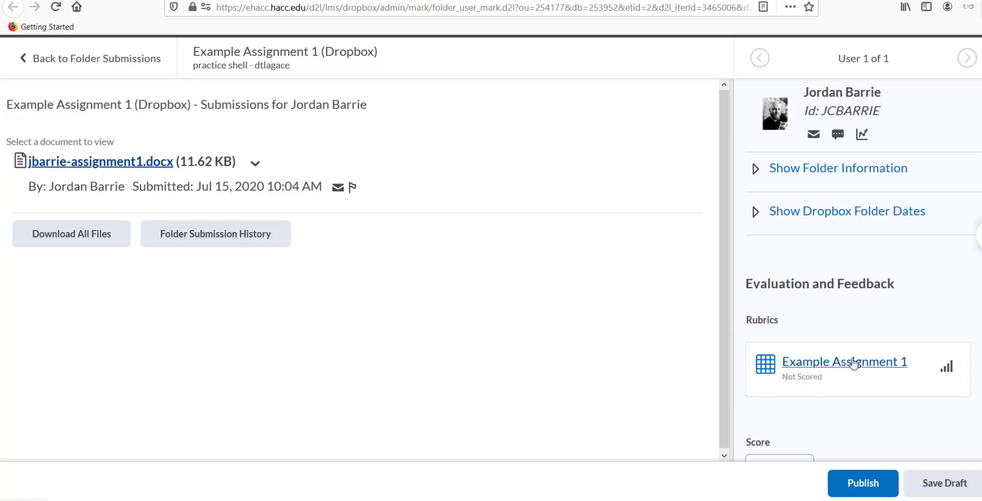
{"action": "left_click", "coordinate": [844, 362]}
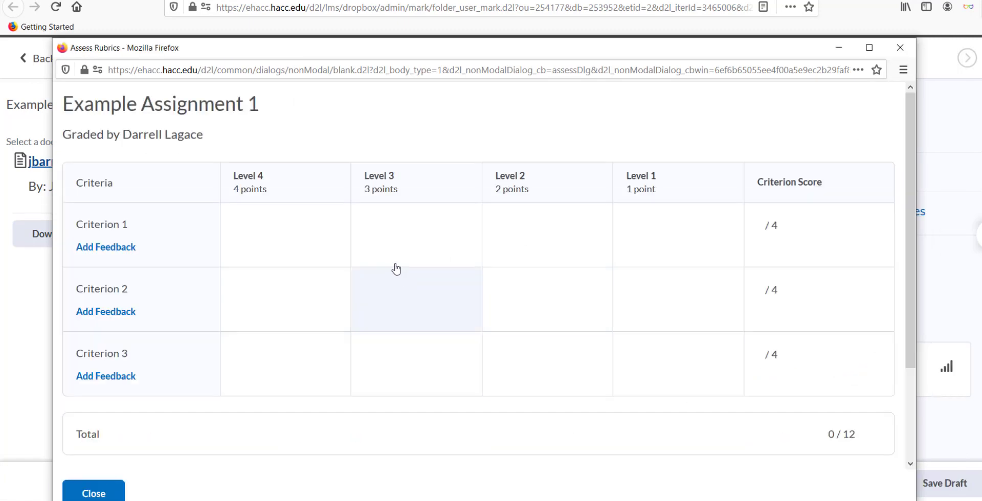
{"action": "left_click", "coordinate": [285, 365]}
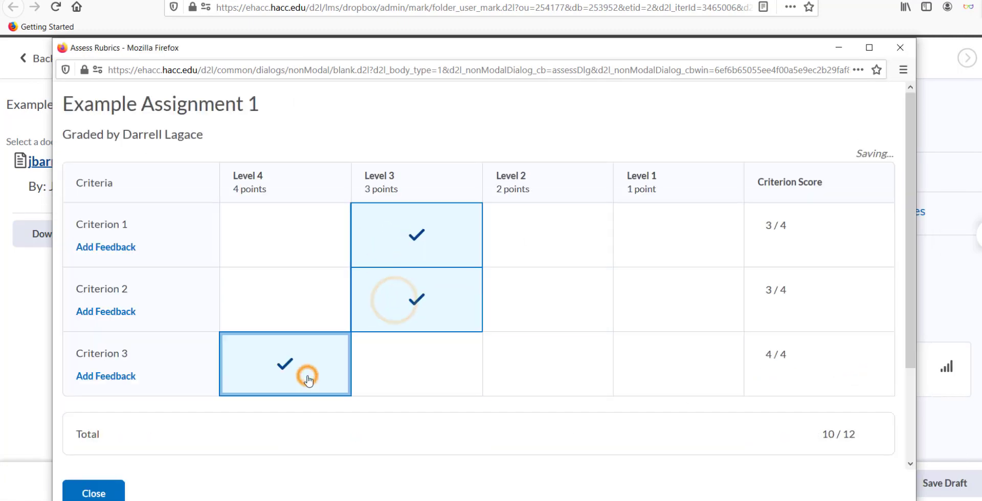
{"action": "scroll", "scroll_direction": "down", "scroll_amount": 3}
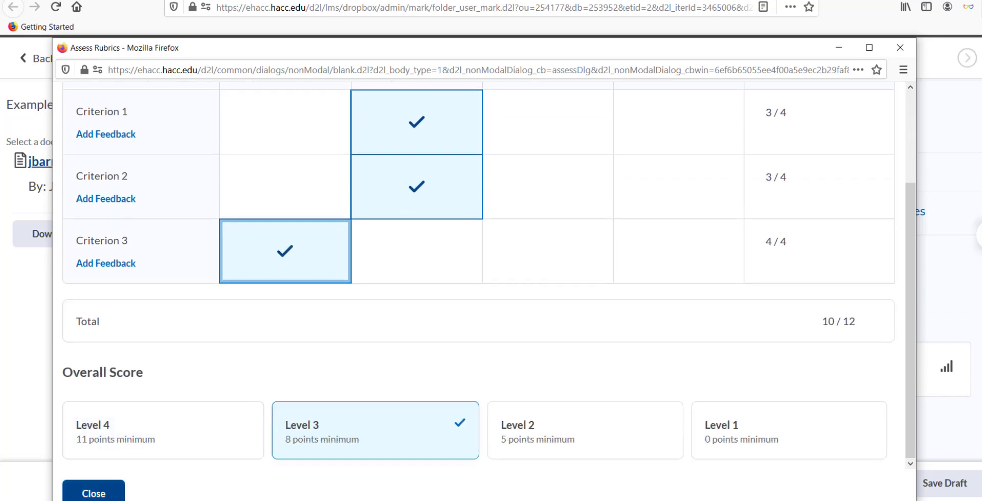
{"action": "left_click", "coordinate": [93, 493]}
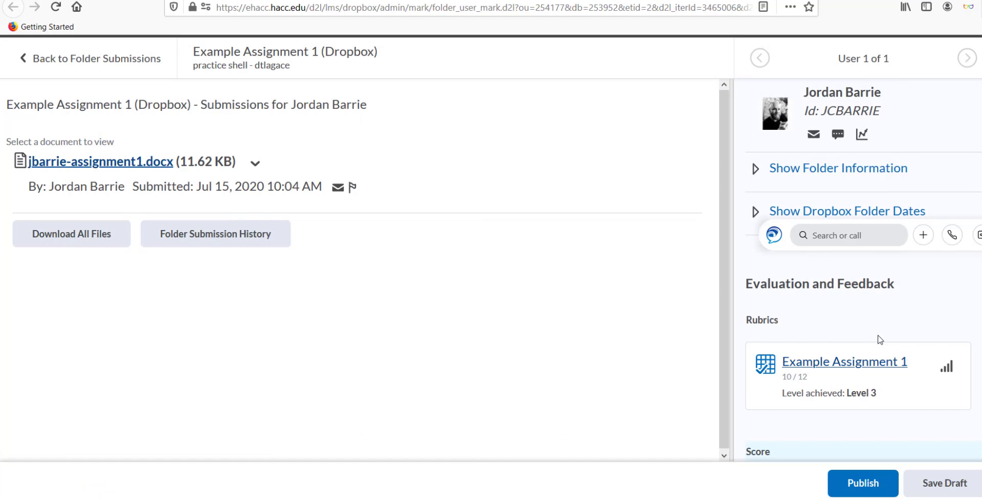
{"action": "scroll", "scroll_direction": "down", "scroll_amount": 3}
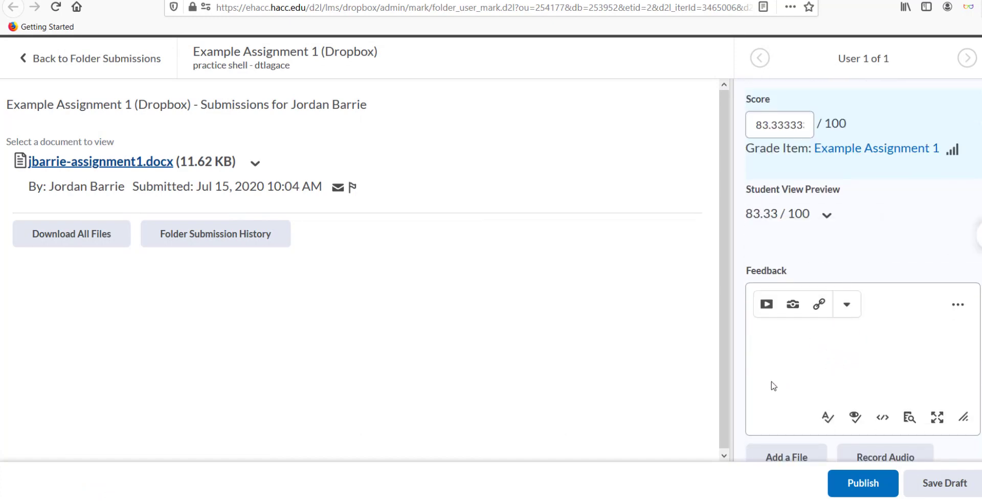
{"action": "mouse_move", "coordinate": [799, 362]}
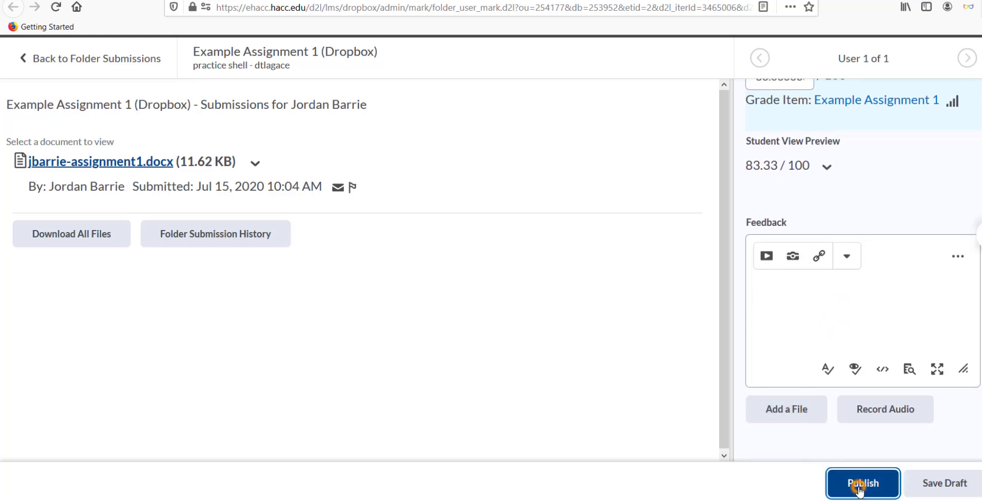
{"action": "left_click", "coordinate": [863, 483]}
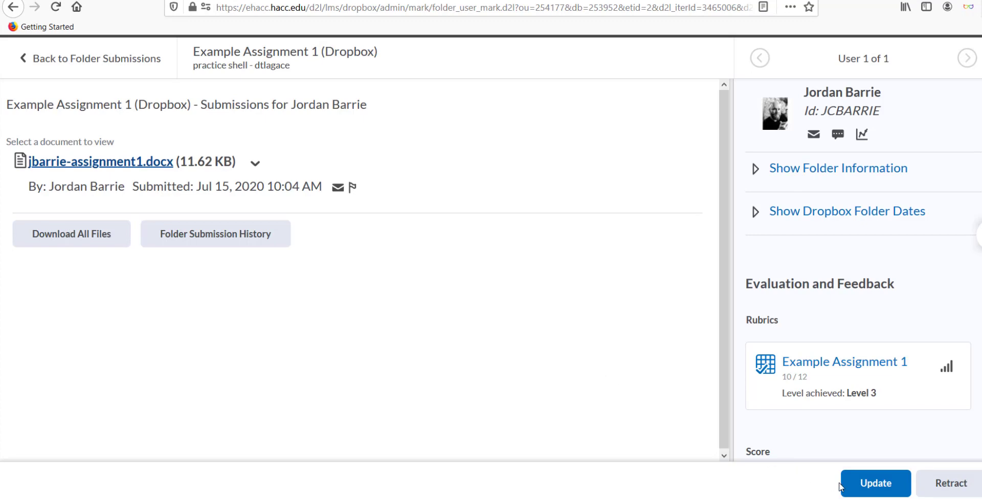
{"action": "left_click", "coordinate": [876, 483]}
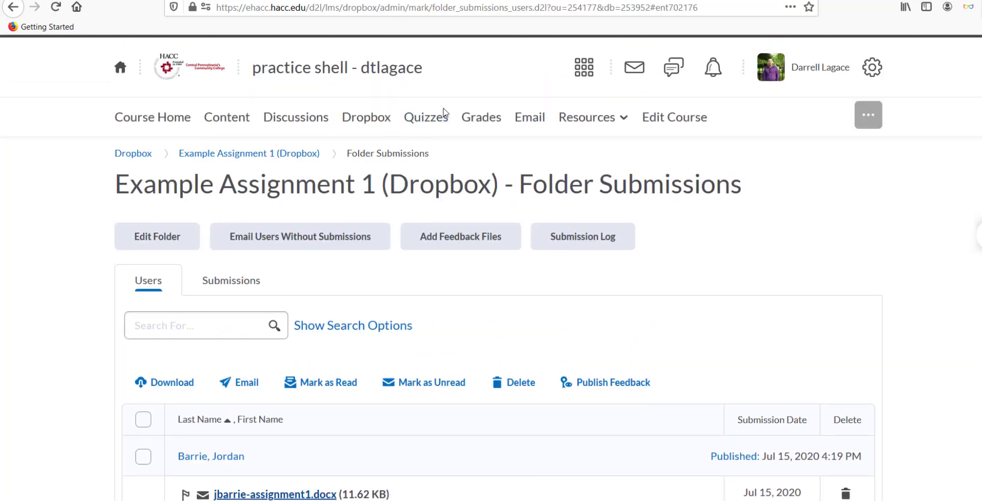